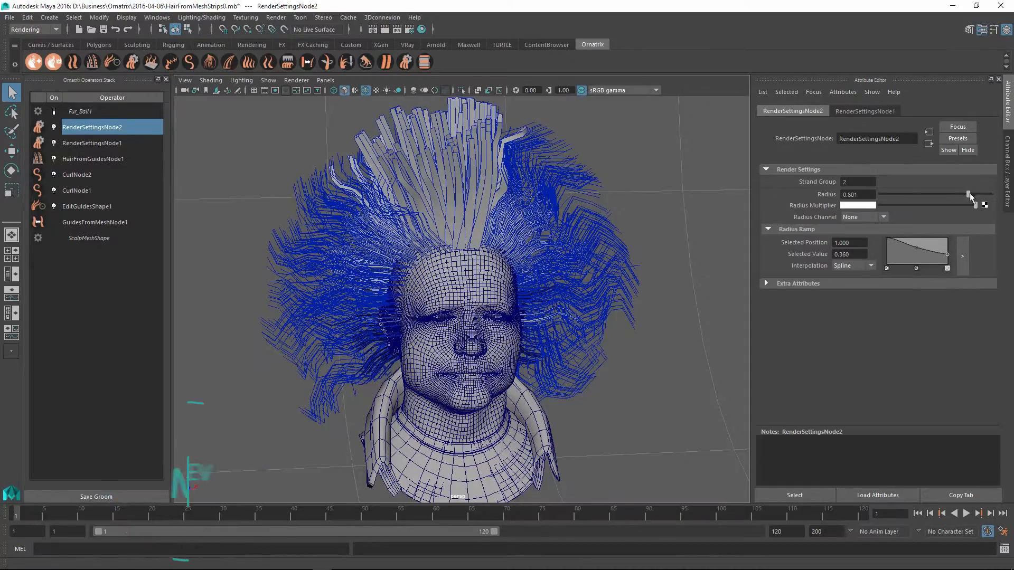
# Adjust the strand radius of RenderSettingsNode2 for group 2
pyautogui.moveTo(976, 194); pyautogui.dragTo(938, 195)
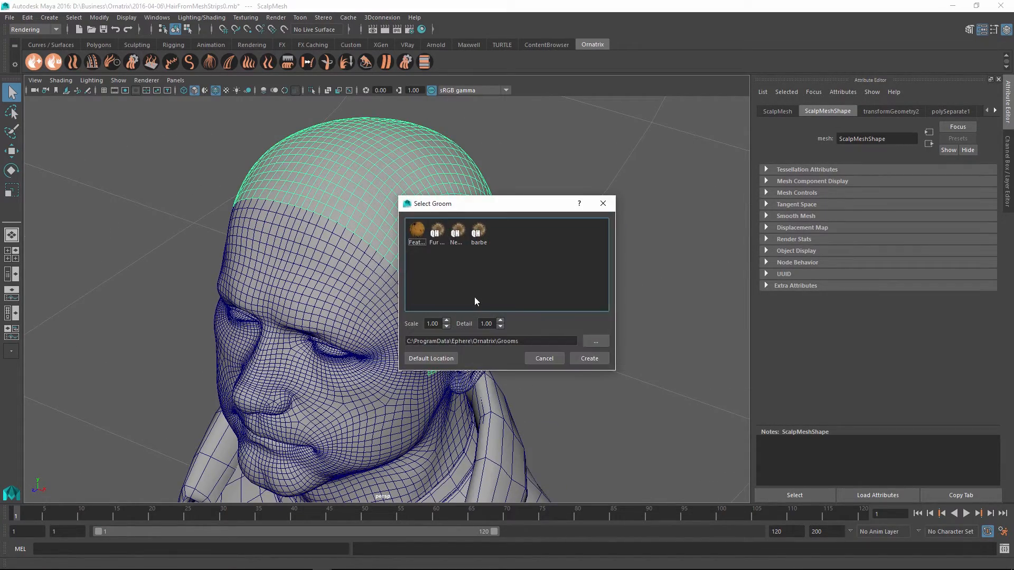
# Create the Fur Ball groom on the scalp and go to its GuidesFromMeshNode1 operator
pyautogui.click(590, 359)
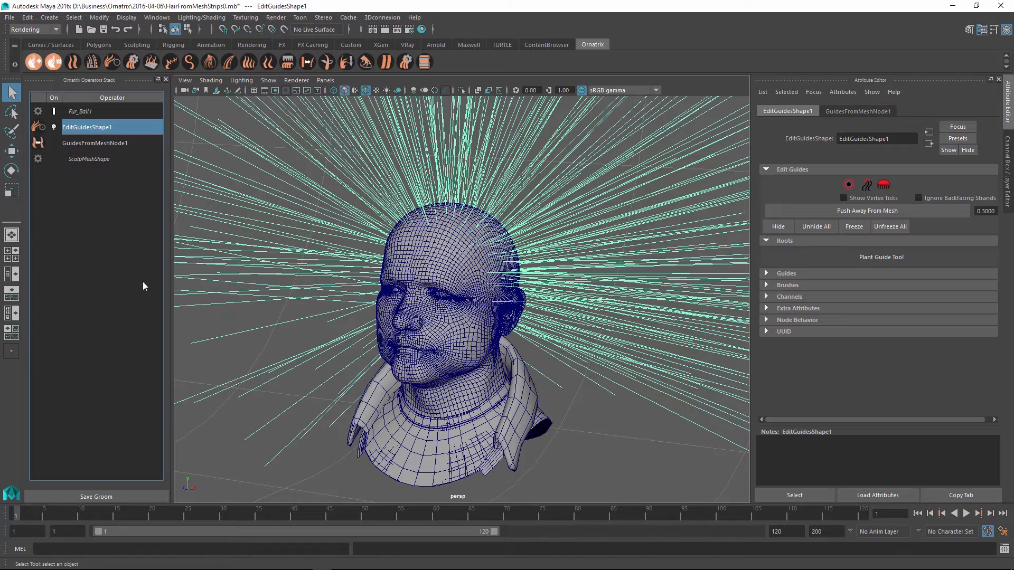
pyautogui.click(95, 144)
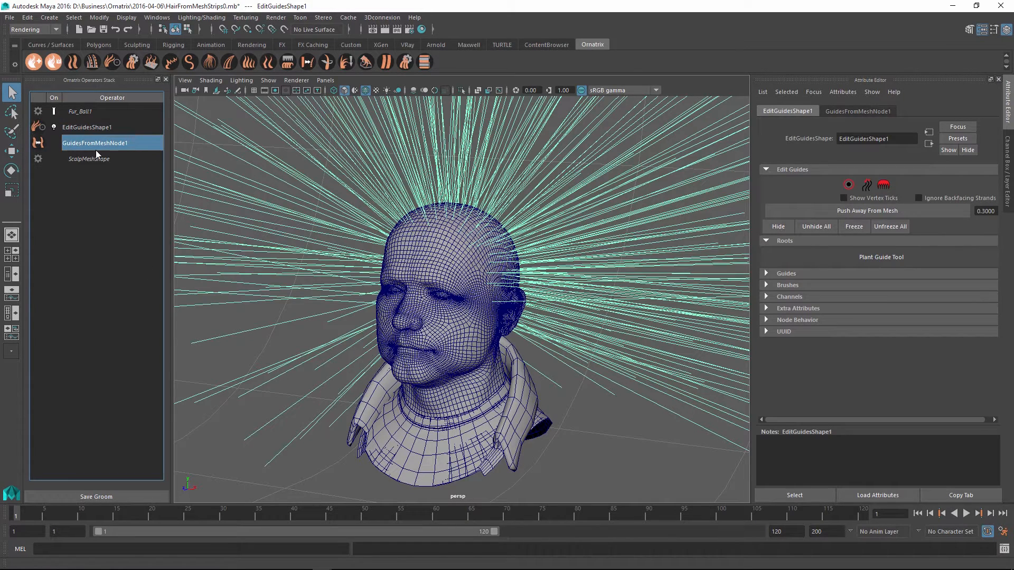
# Set GuidesFromMeshNode1's Guides Length to 17, then return to EditGuidesShape1
pyautogui.click(95, 143)
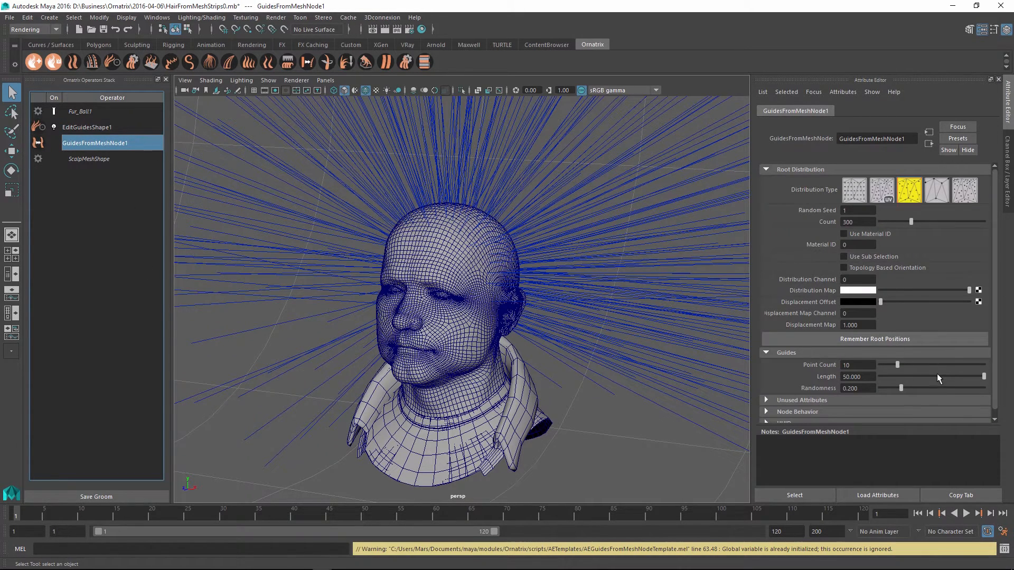
pyautogui.moveTo(984, 376); pyautogui.dragTo(911, 376)
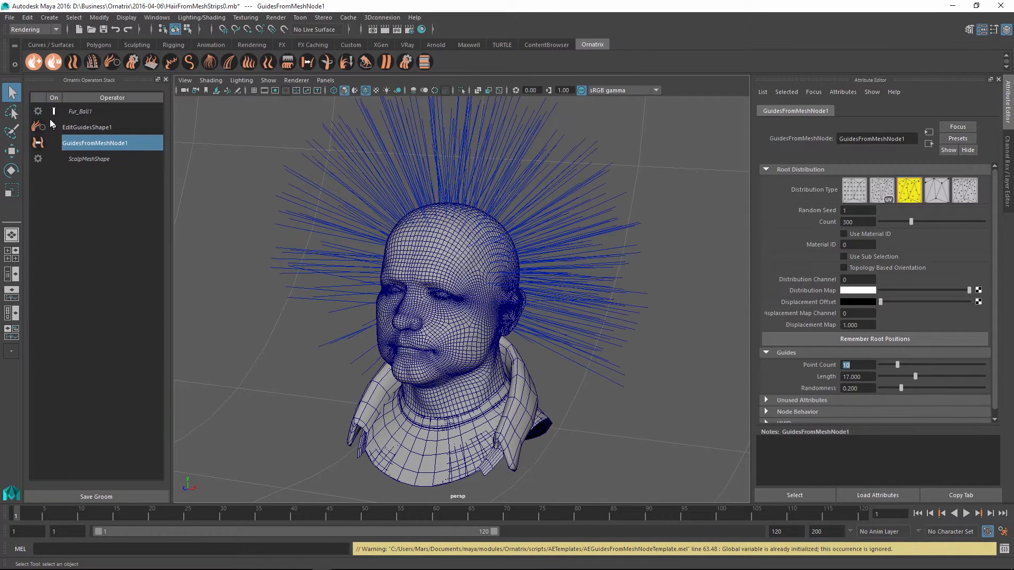
pyautogui.click(87, 127)
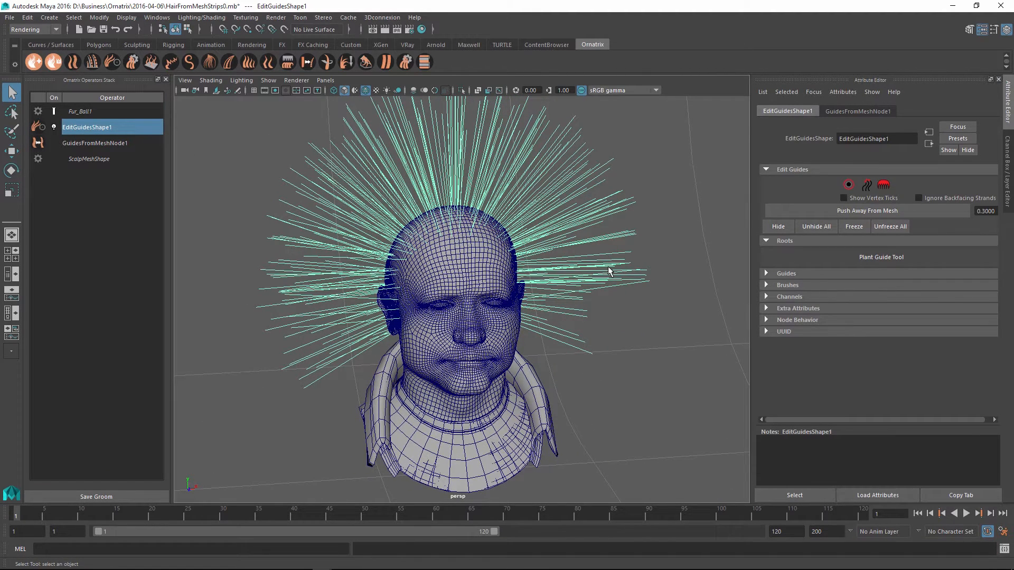
pyautogui.moveTo(599, 340)
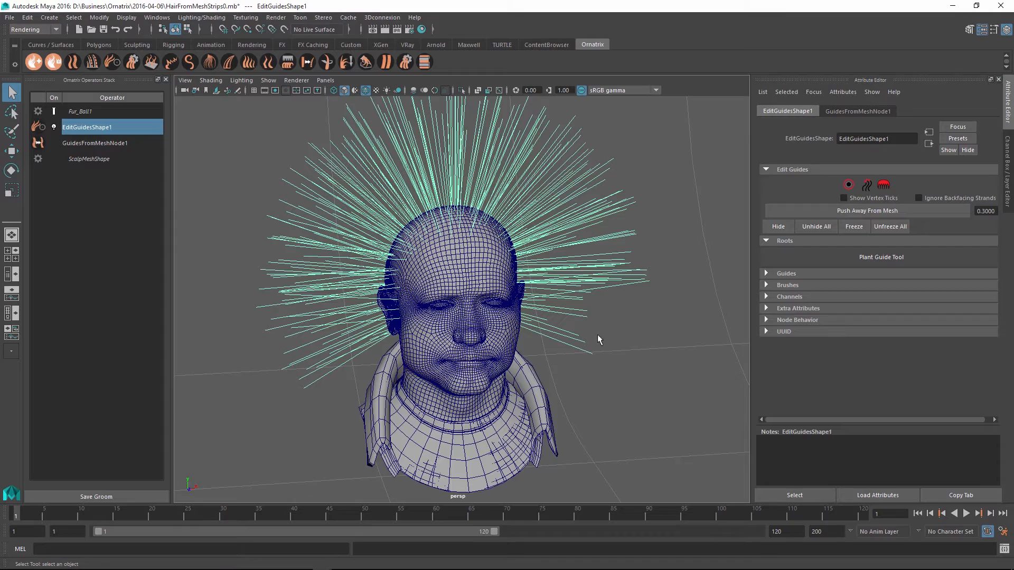
pyautogui.moveTo(640, 338)
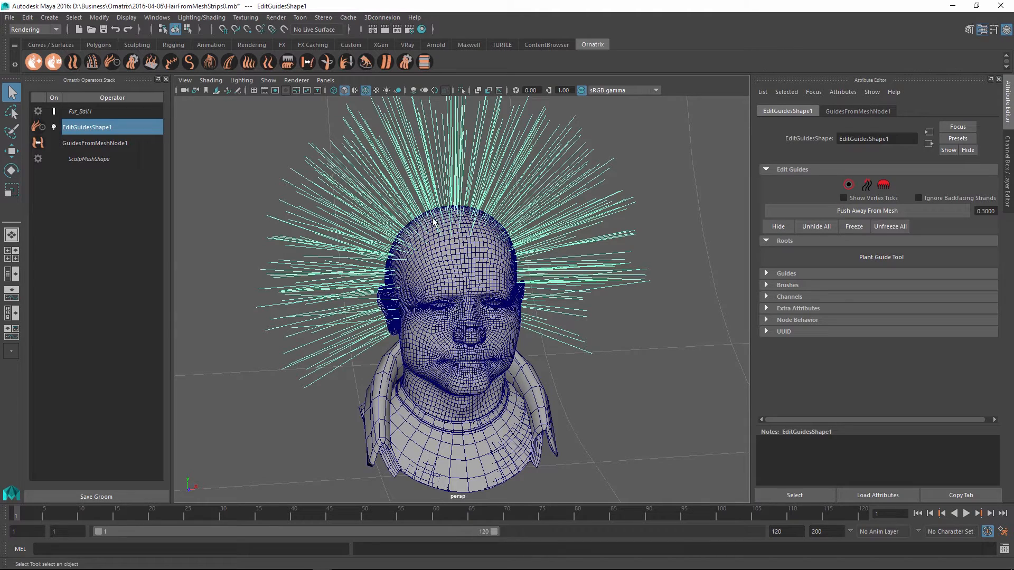
pyautogui.moveTo(557, 257)
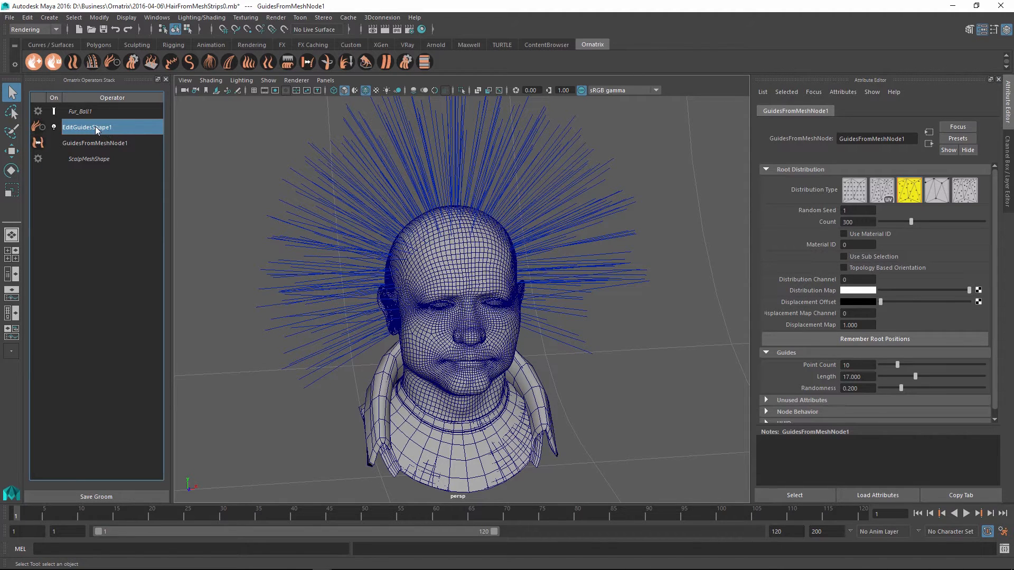
# Reduce the GuidesFromMeshNode1 guide count to 100 and return to EditGuidesShape1
pyautogui.click(95, 143)
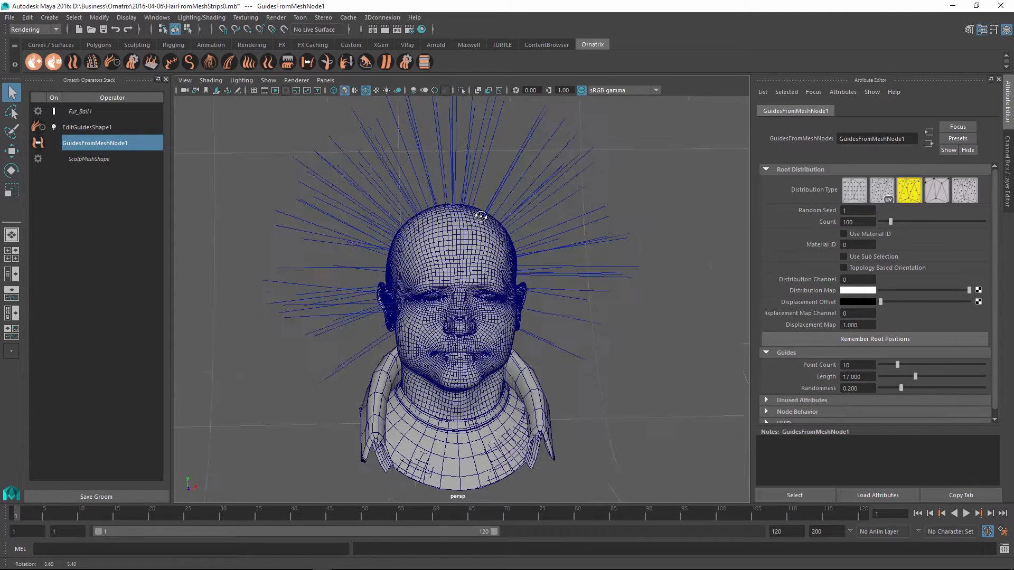
pyautogui.click(86, 127)
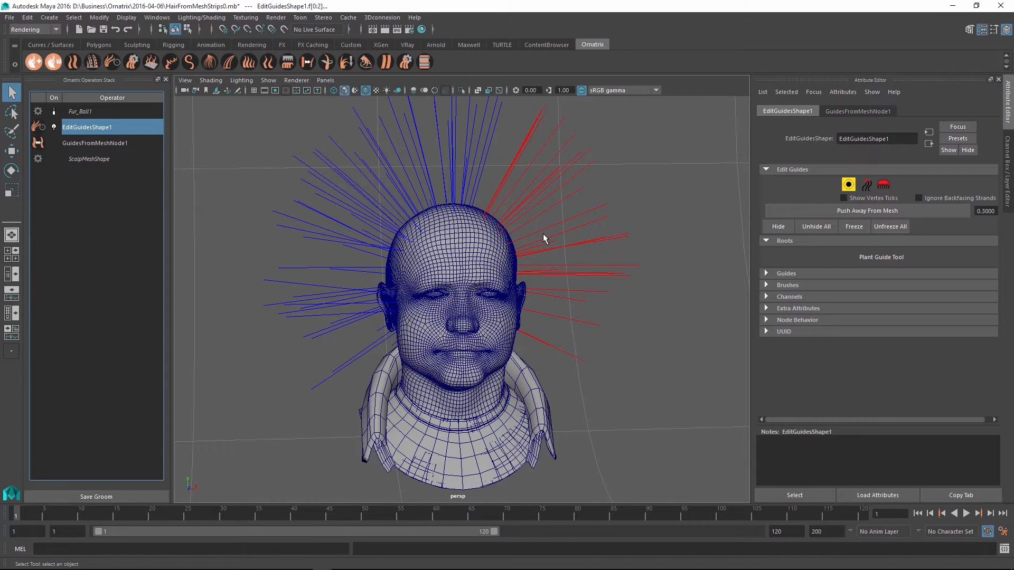
pyautogui.moveTo(549, 241)
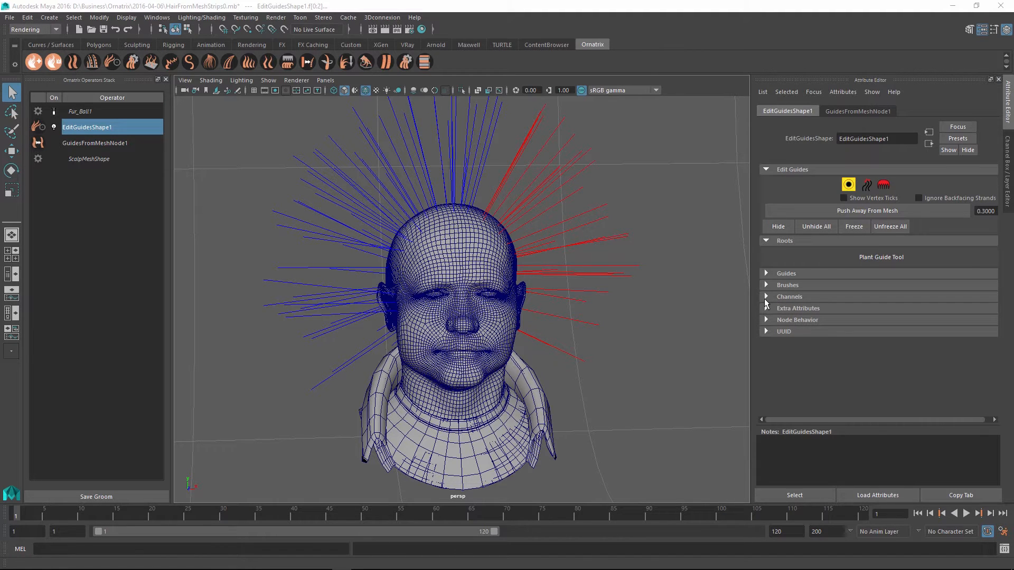
# Expand the Channels section of EditGuidesShape1
pyautogui.click(767, 296)
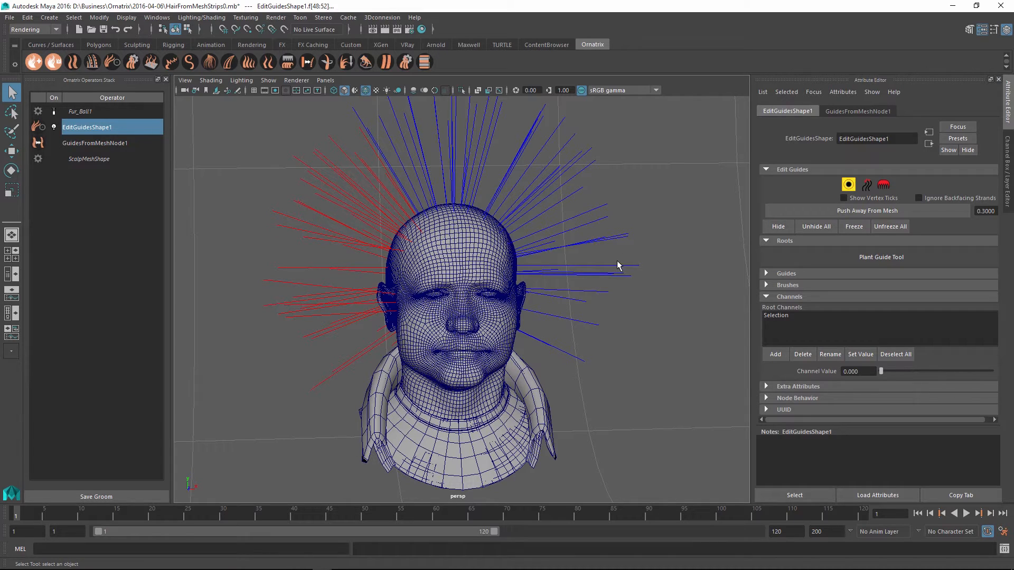
pyautogui.moveTo(788, 329)
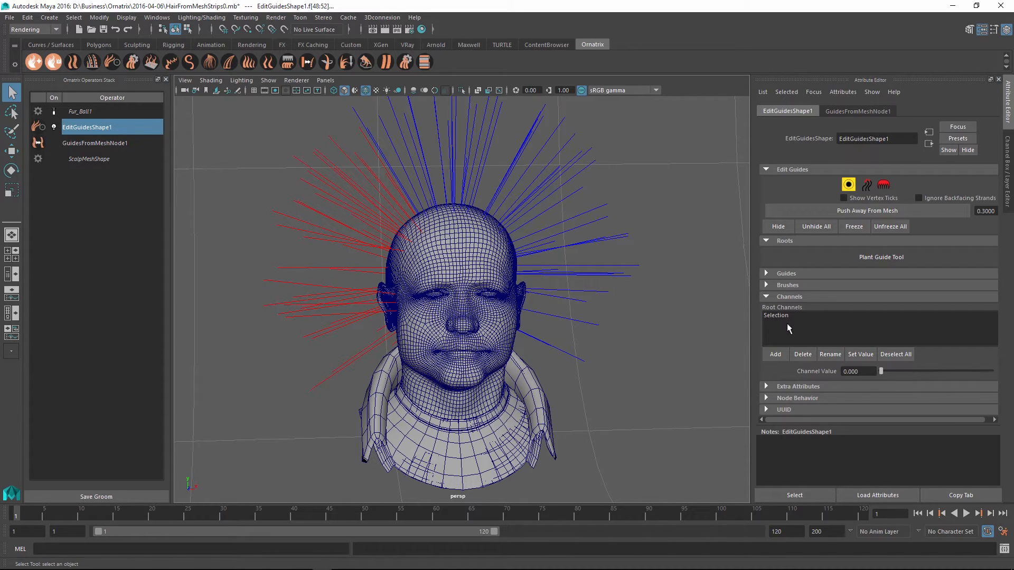
pyautogui.moveTo(823, 327)
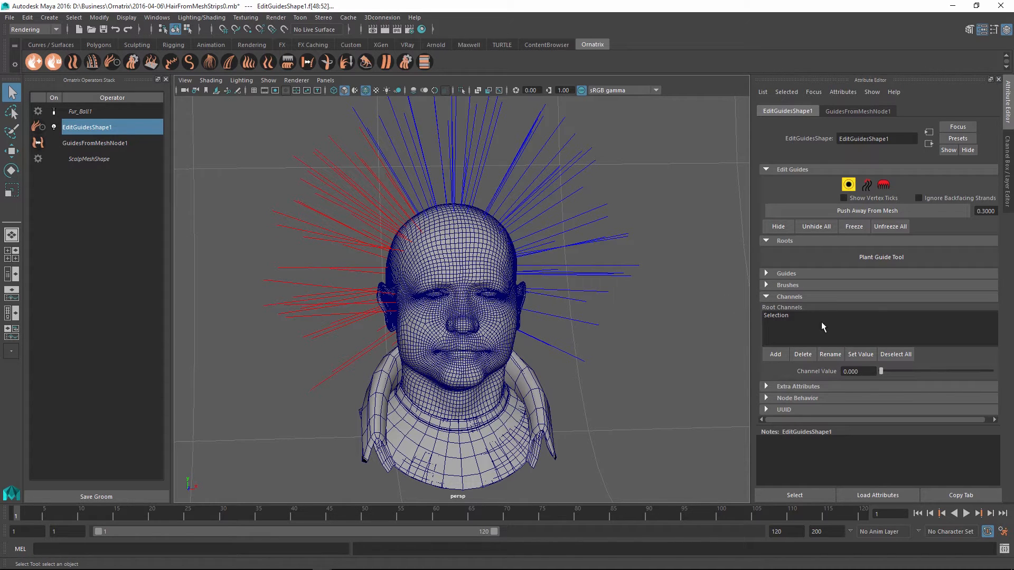
# Add a new root channel named 'Groups'
pyautogui.click(776, 354)
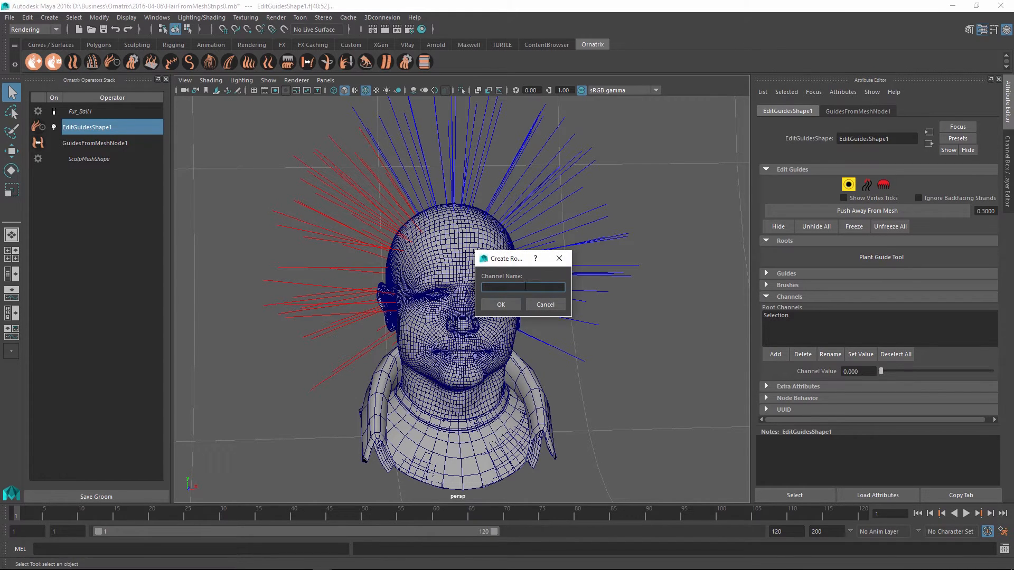
pyautogui.write('Groups')
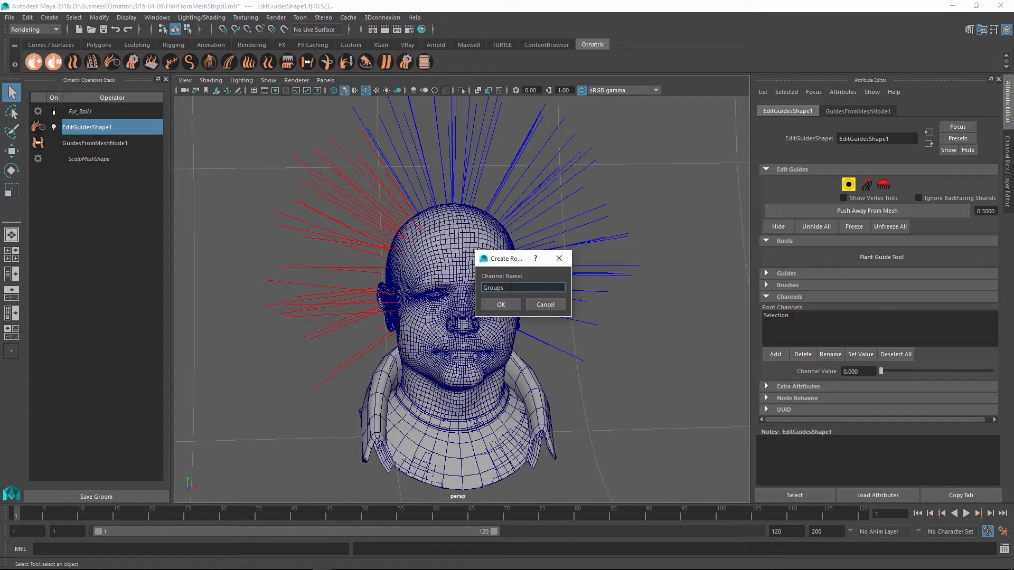
pyautogui.click(501, 304)
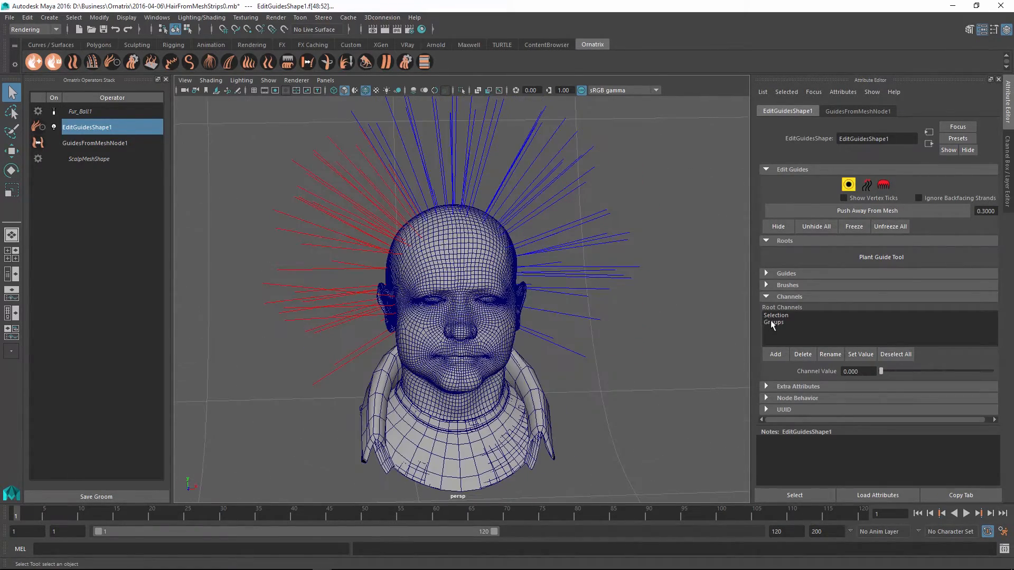
# Pick the Groups channel, invert the guide selection and select the right-side guides for group numbering
pyautogui.click(773, 323)
pyautogui.write('1.000')
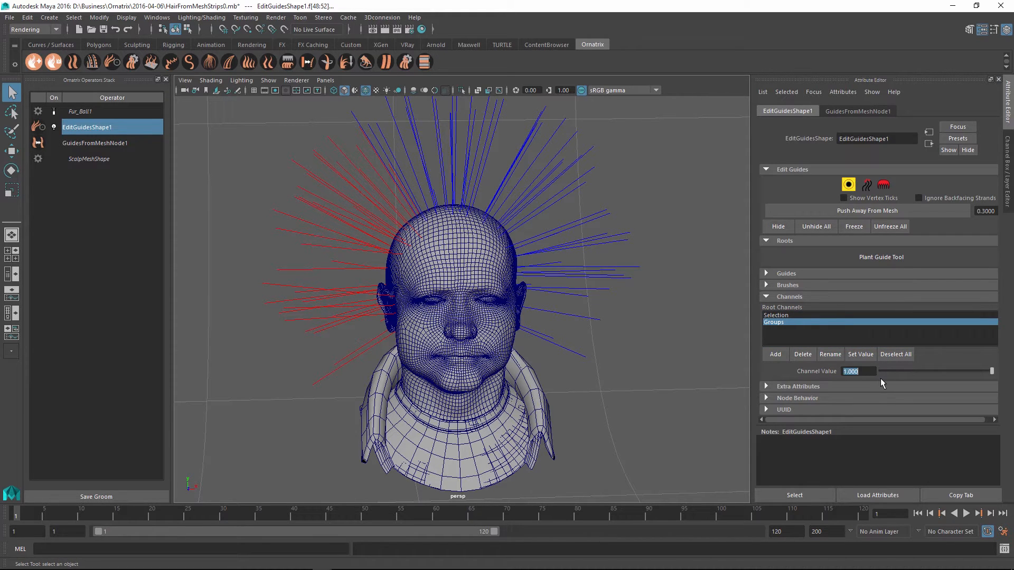
pyautogui.moveTo(935, 382)
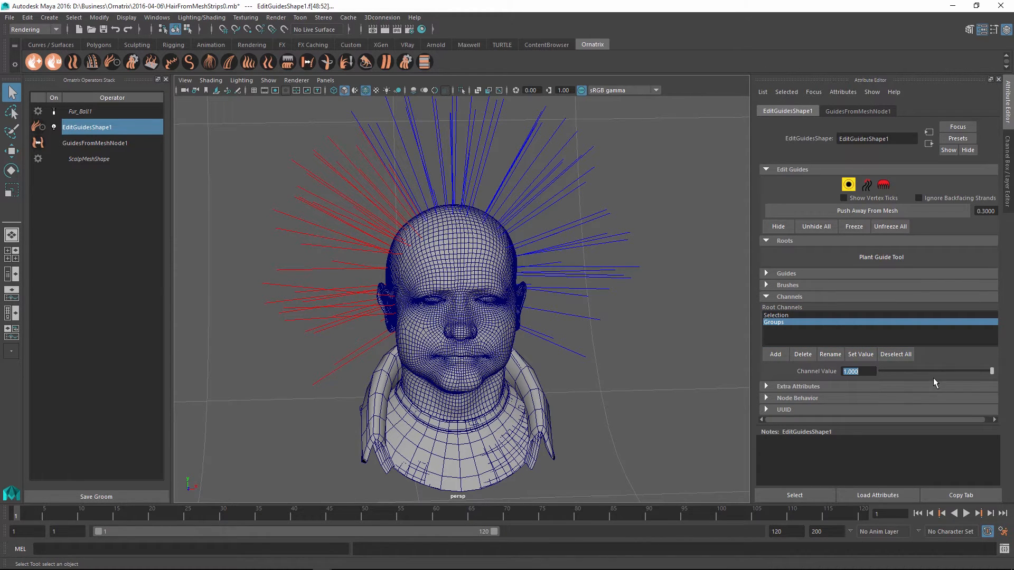
pyautogui.moveTo(737, 368)
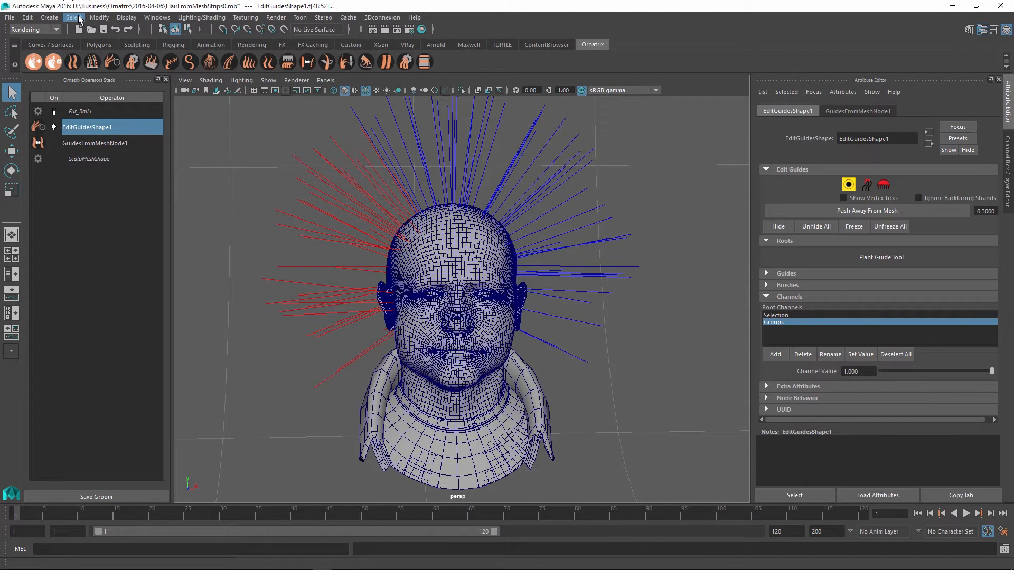
pyautogui.click(98, 17)
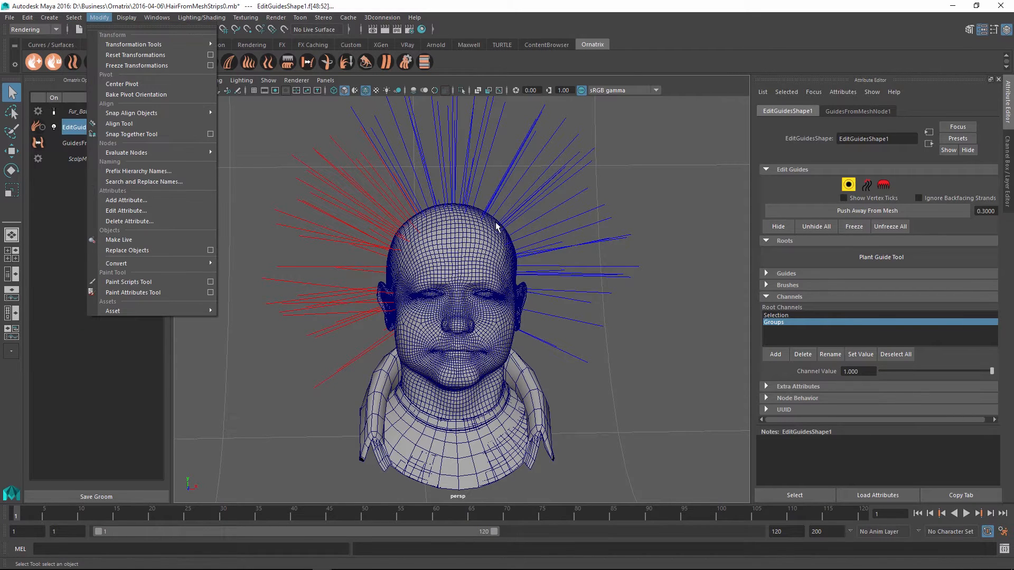
pyautogui.click(75, 17)
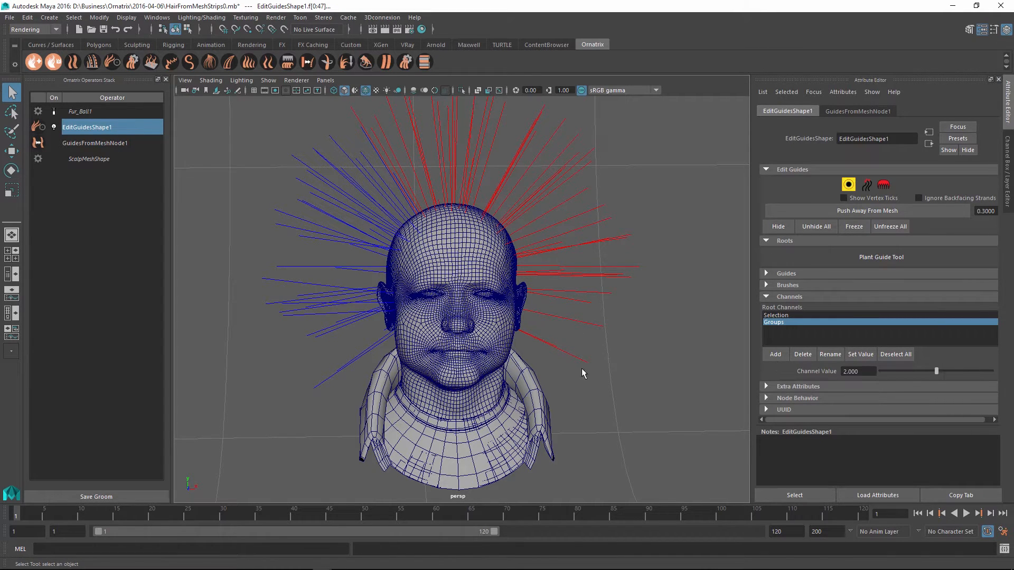
pyautogui.moveTo(582, 373); pyautogui.dragTo(608, 370)
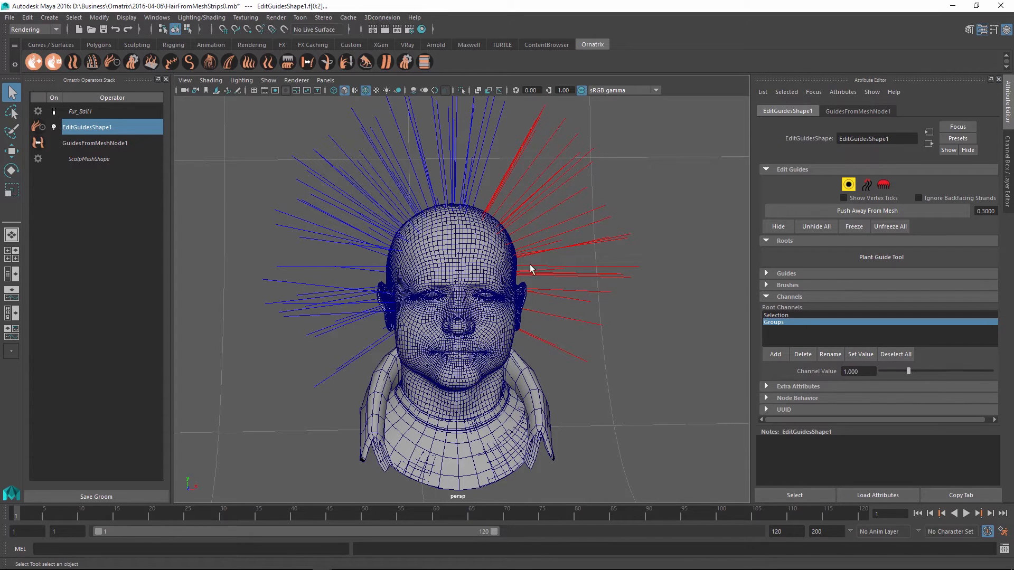
pyautogui.moveTo(547, 367)
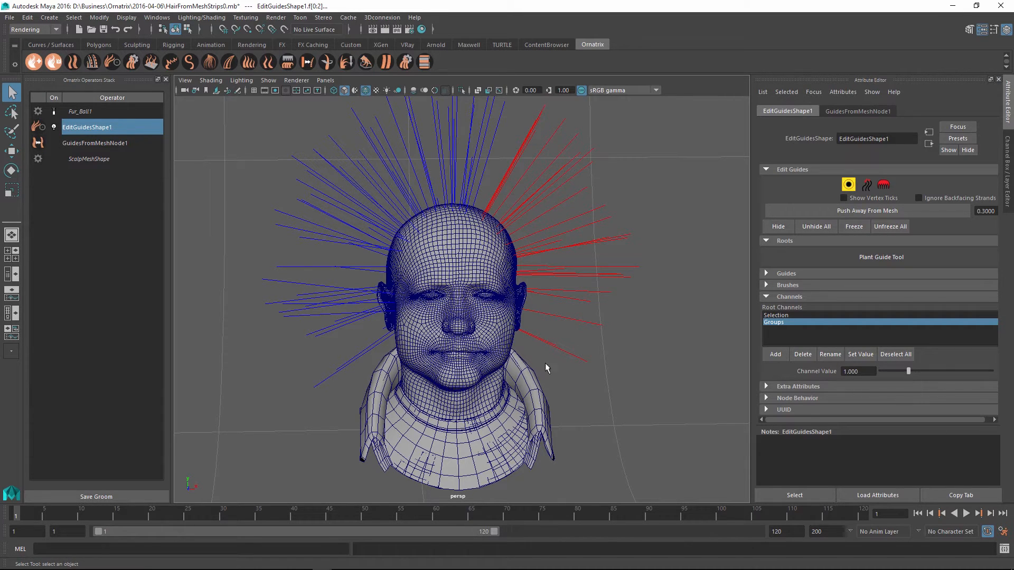
pyautogui.moveTo(350, 386)
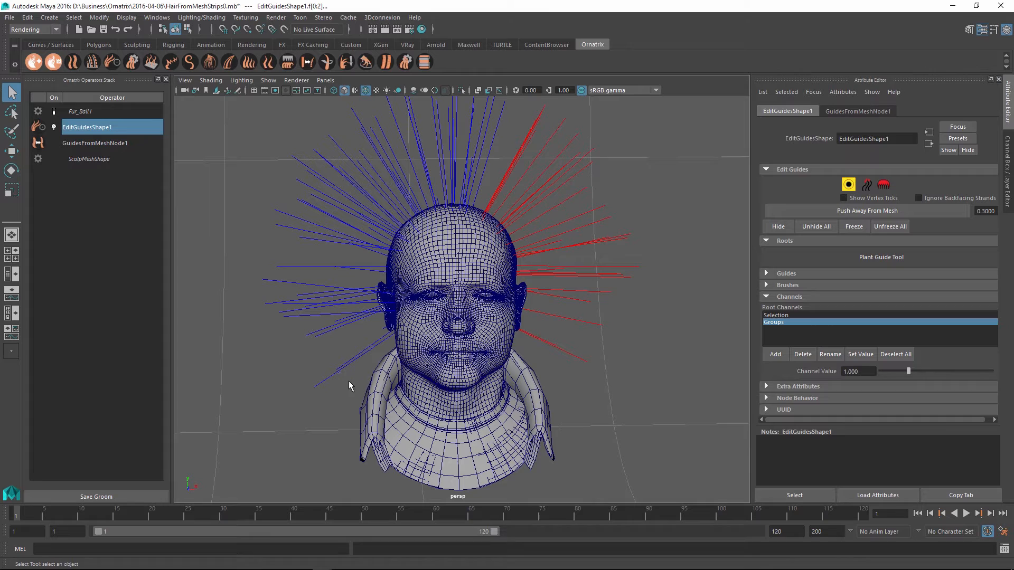
pyautogui.moveTo(401, 154)
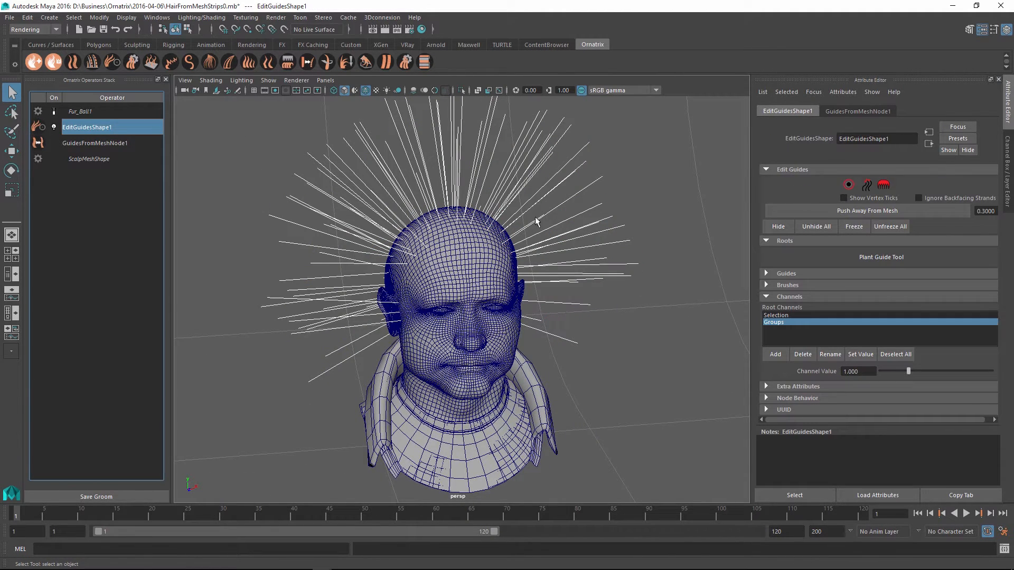
pyautogui.moveTo(147, 178)
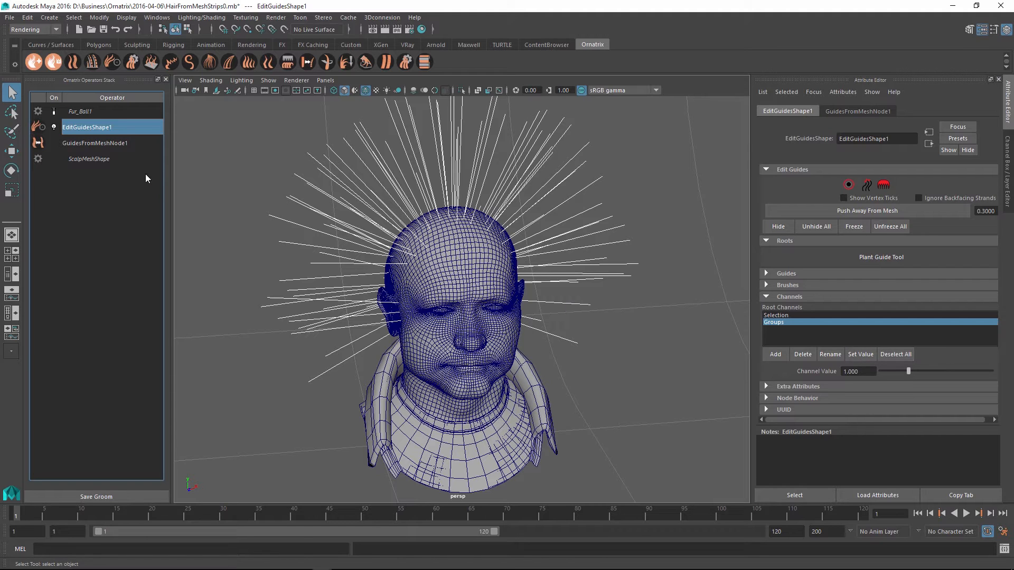
pyautogui.moveTo(245, 122)
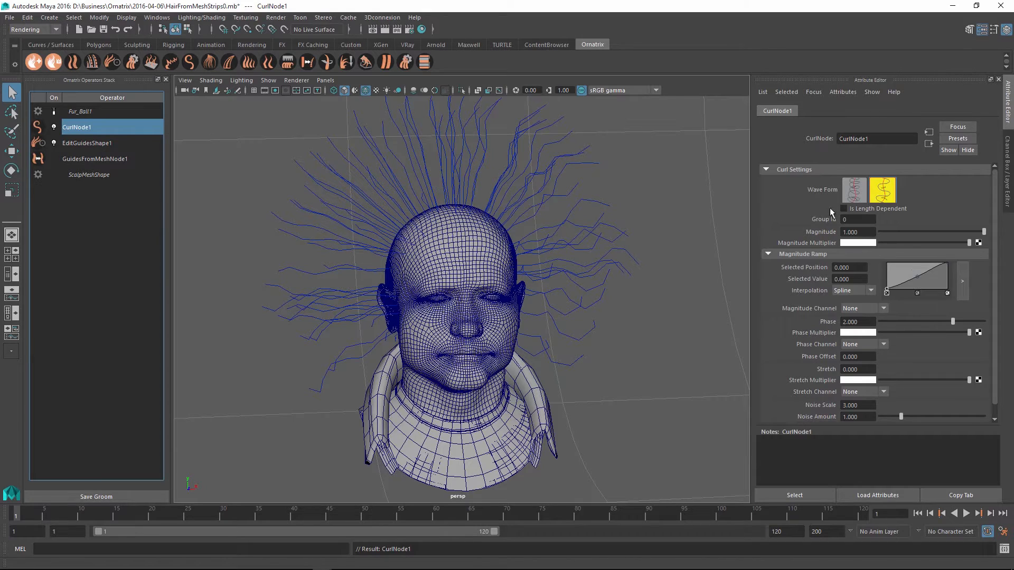
pyautogui.moveTo(837, 232)
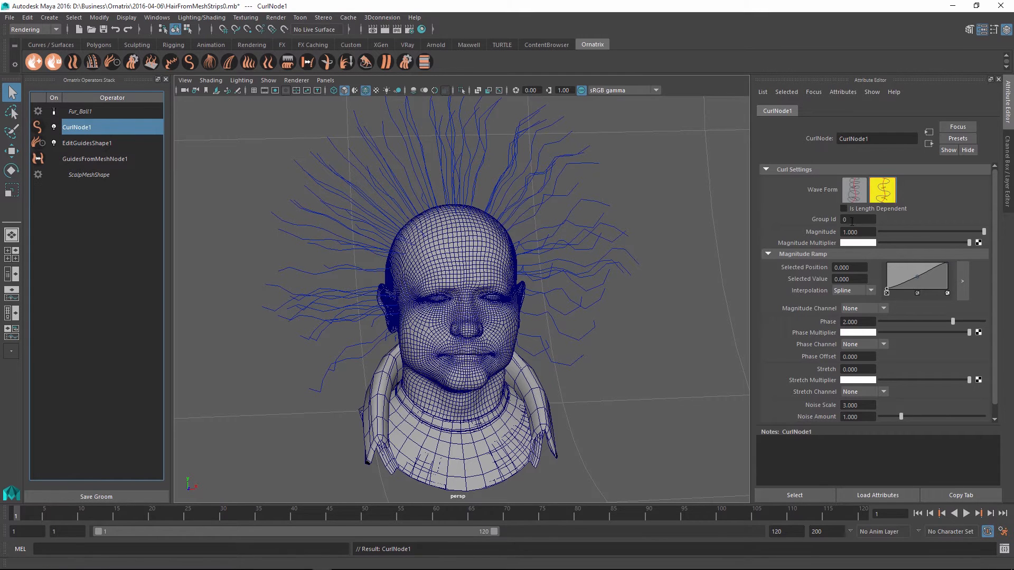
# Limit the curl operator to Group Id 1 and set its Magnitude to 2.000
pyautogui.write('1')
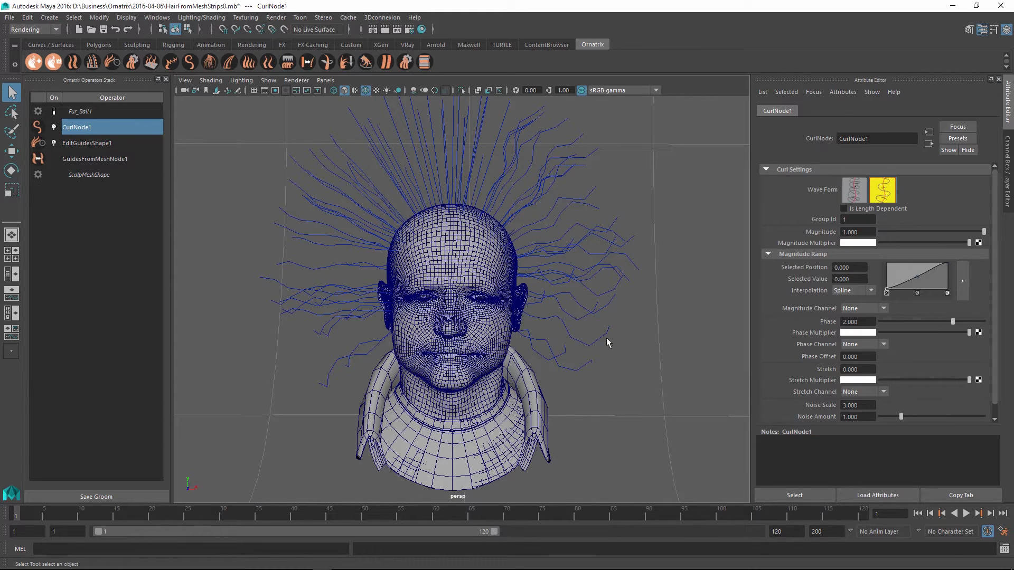
pyautogui.moveTo(406, 338)
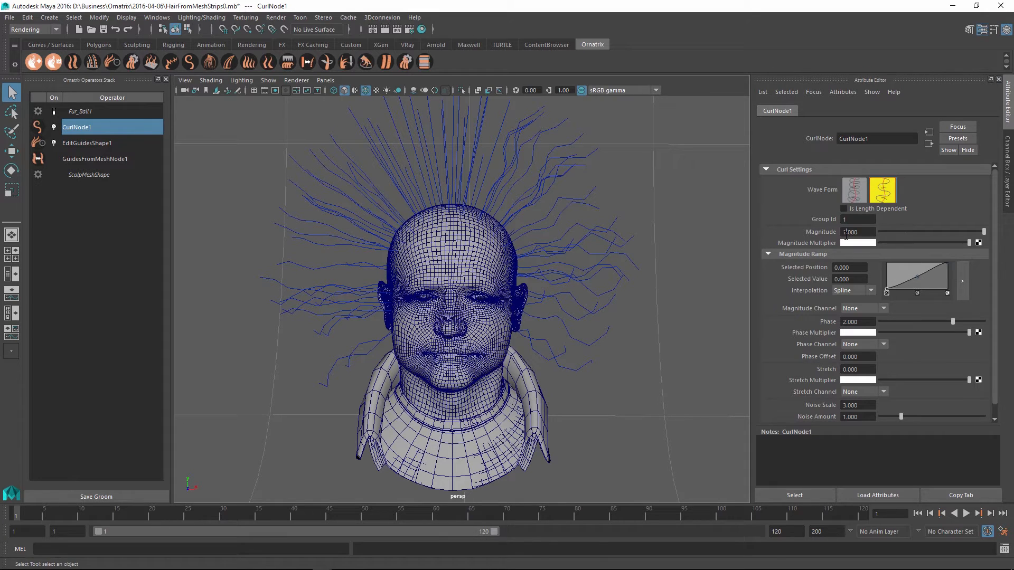
pyautogui.write('2.000')
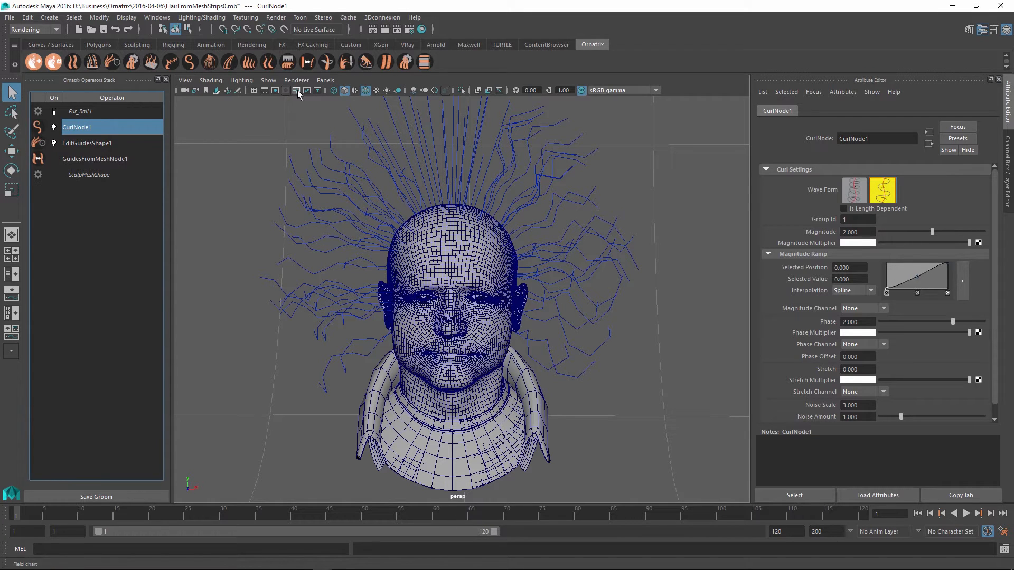
# Add a second Curl operator for group 2 with magnitude about 5.67 and phase about 0.16
pyautogui.click(190, 62)
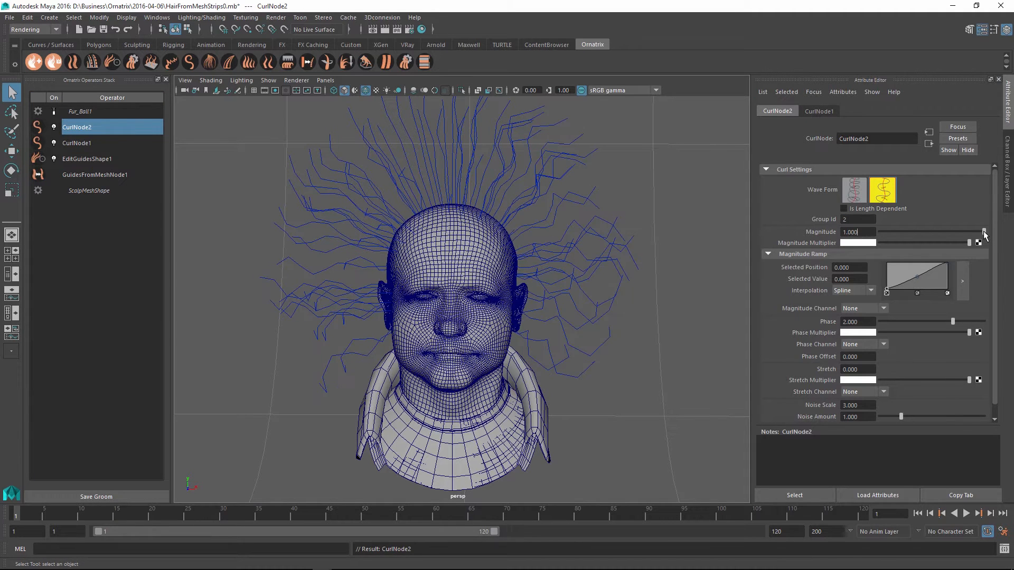
pyautogui.moveTo(983, 231); pyautogui.dragTo(960, 232)
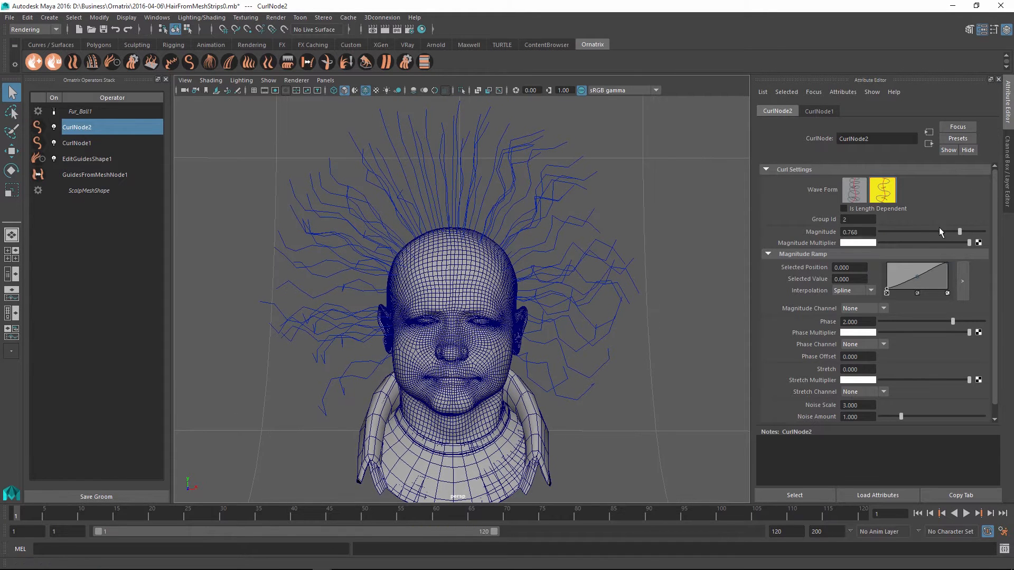
pyautogui.moveTo(960, 231); pyautogui.dragTo(984, 231)
pyautogui.write('10.000')
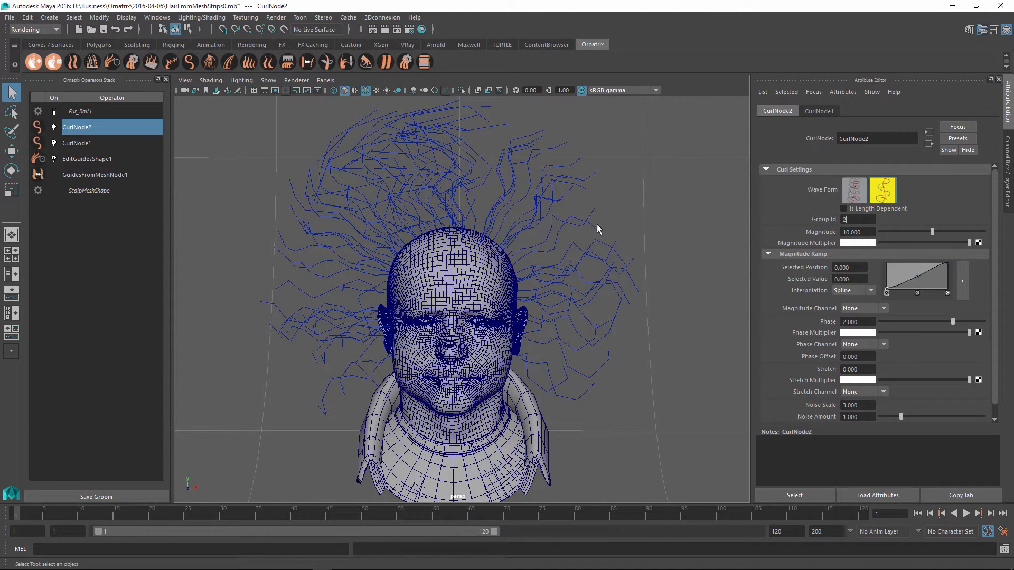
pyautogui.moveTo(932, 231); pyautogui.dragTo(908, 231)
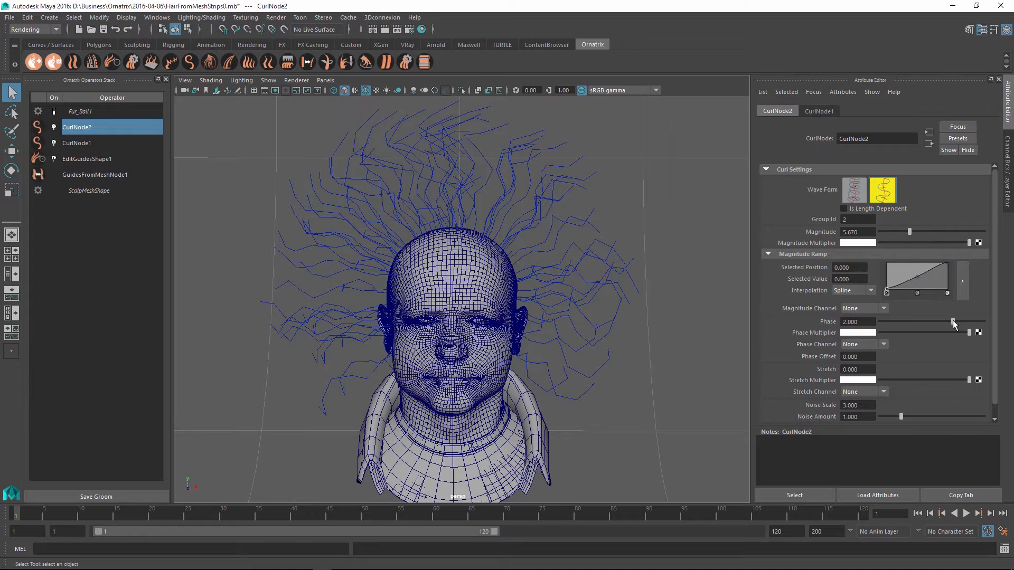
pyautogui.moveTo(952, 322); pyautogui.dragTo(944, 322)
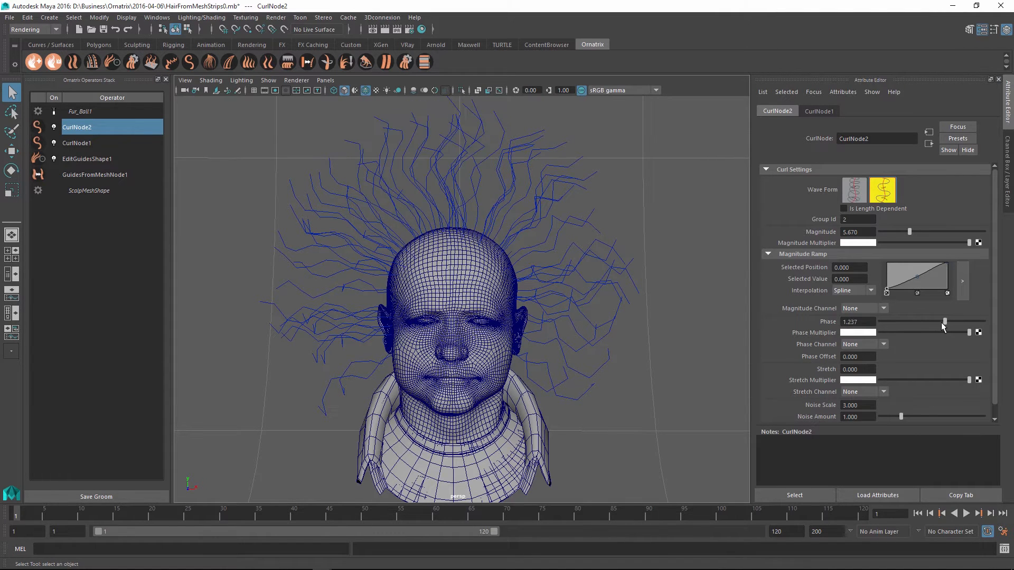
pyautogui.moveTo(945, 322); pyautogui.dragTo(935, 322)
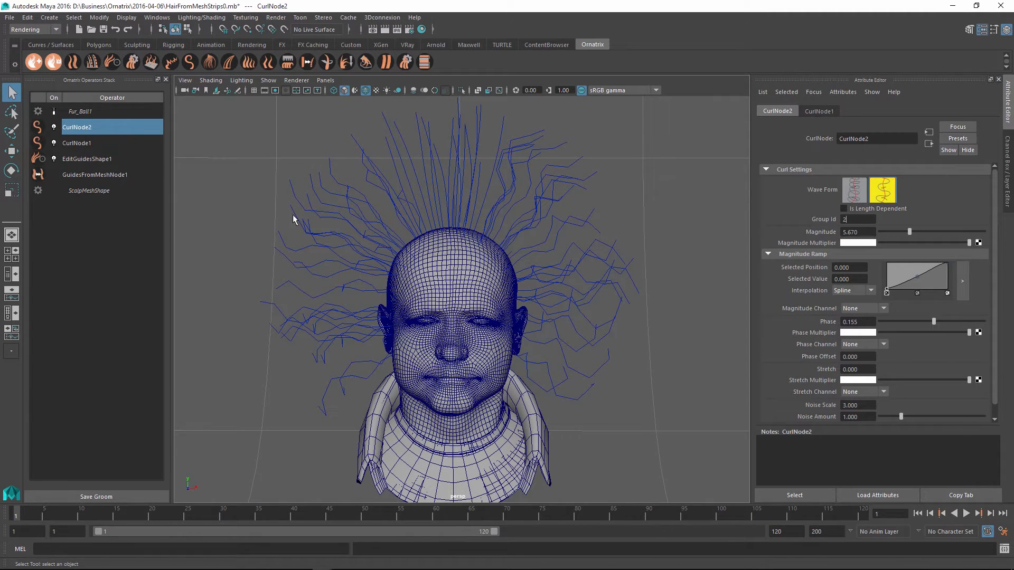
pyautogui.moveTo(777, 212)
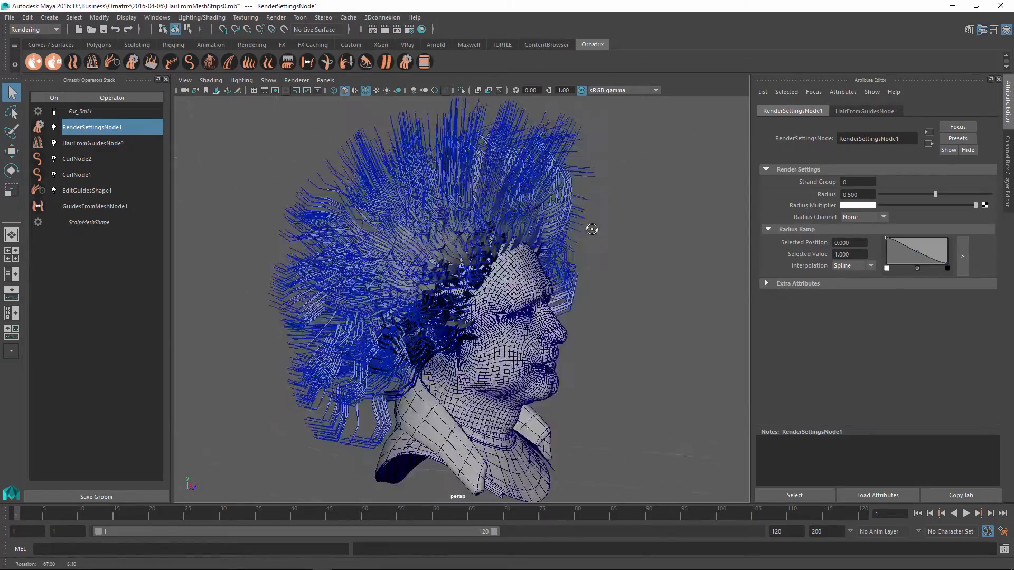
# Thin strand group 1 in the render settings, dragging Radius down to about 0.107
pyautogui.moveTo(591, 229); pyautogui.dragTo(419, 241)
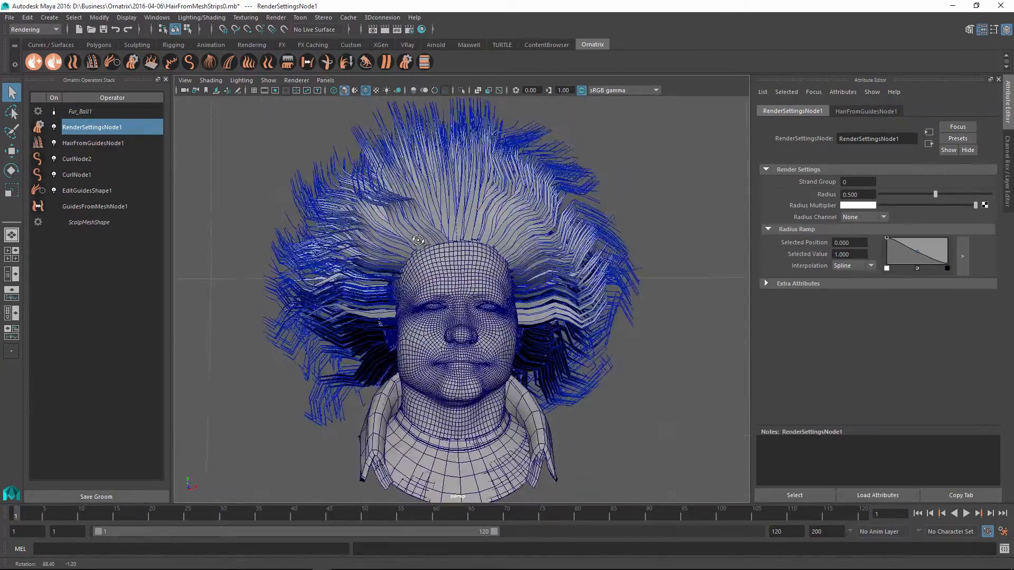
pyautogui.moveTo(418, 240); pyautogui.dragTo(435, 257)
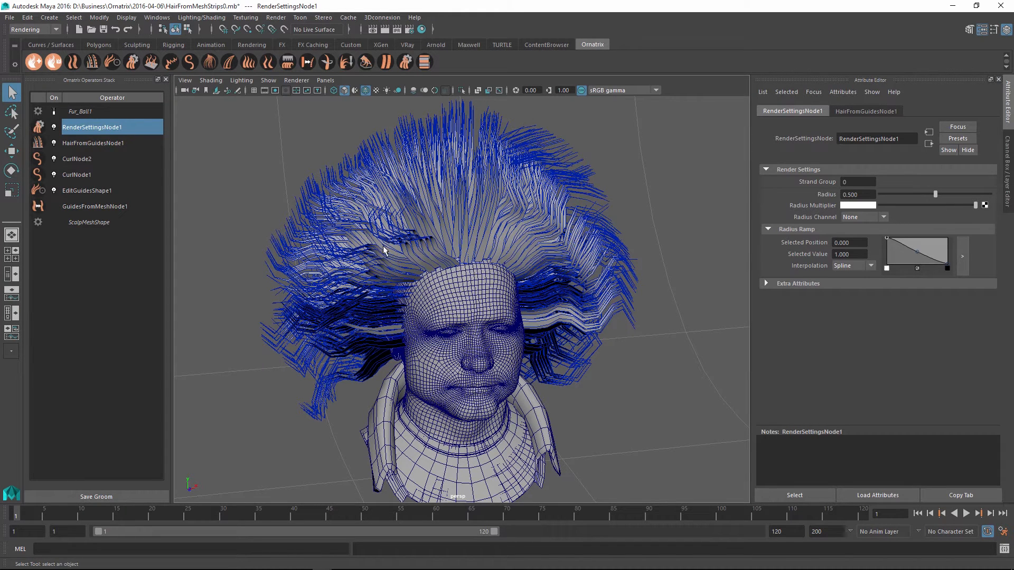
pyautogui.moveTo(555, 278)
pyautogui.write('1')
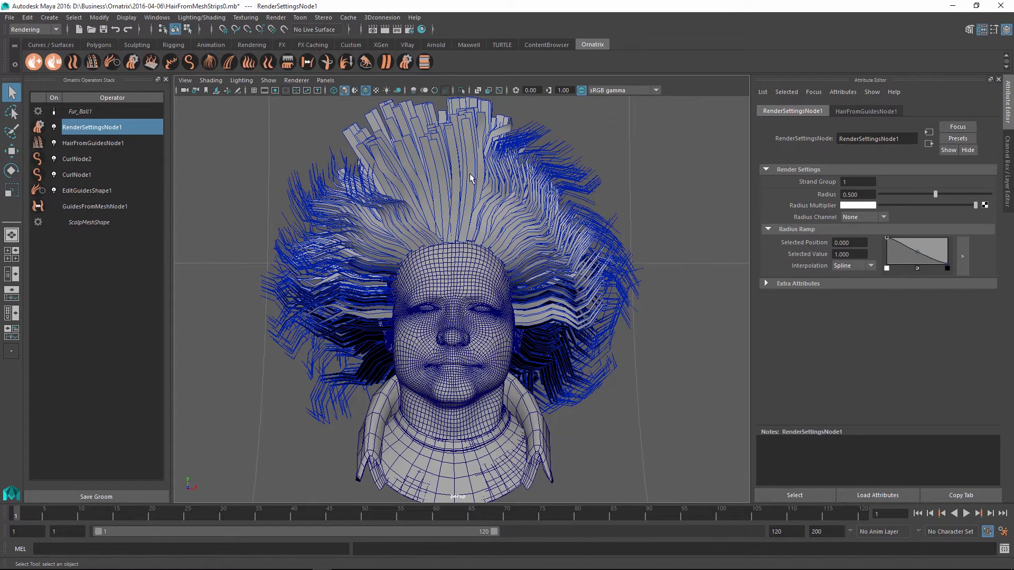
pyautogui.moveTo(562, 363)
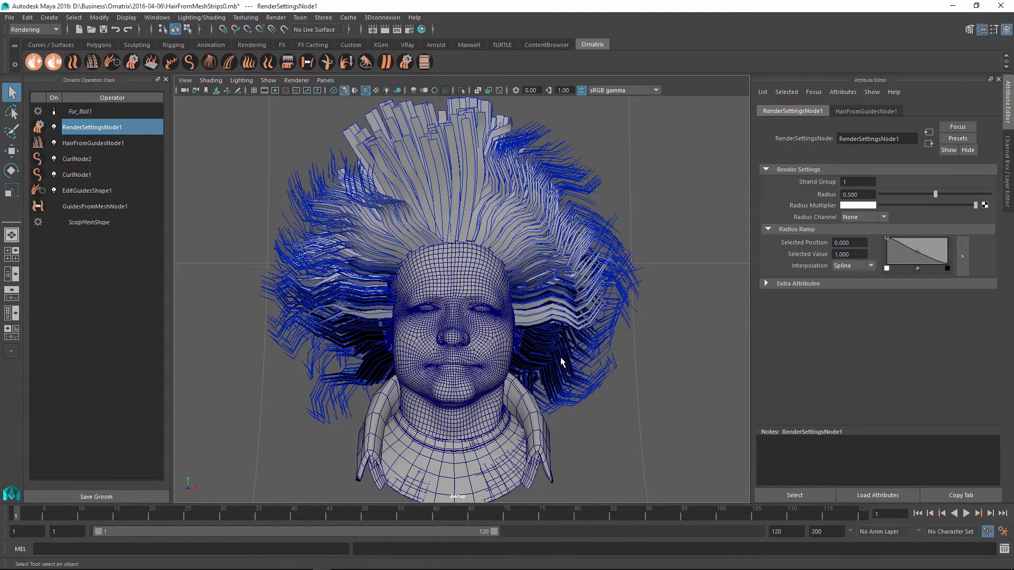
pyautogui.moveTo(146, 135)
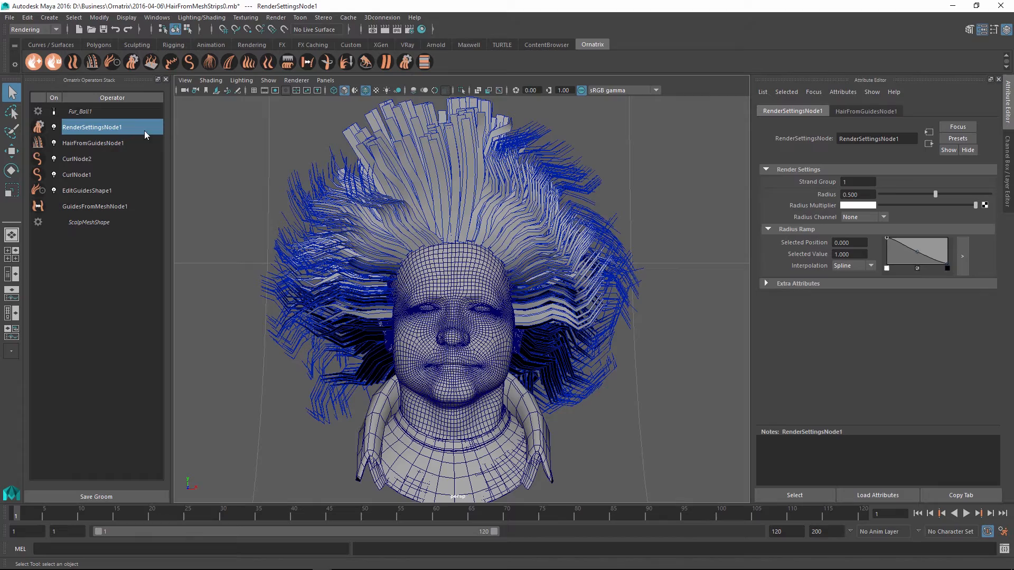
pyautogui.moveTo(934, 194); pyautogui.dragTo(932, 195)
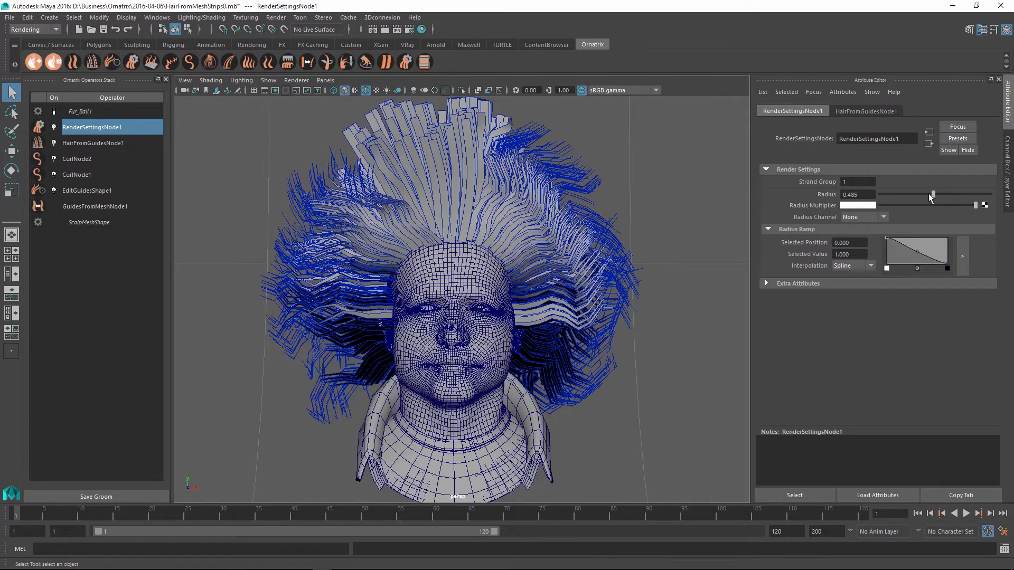
pyautogui.moveTo(933, 194); pyautogui.dragTo(892, 194)
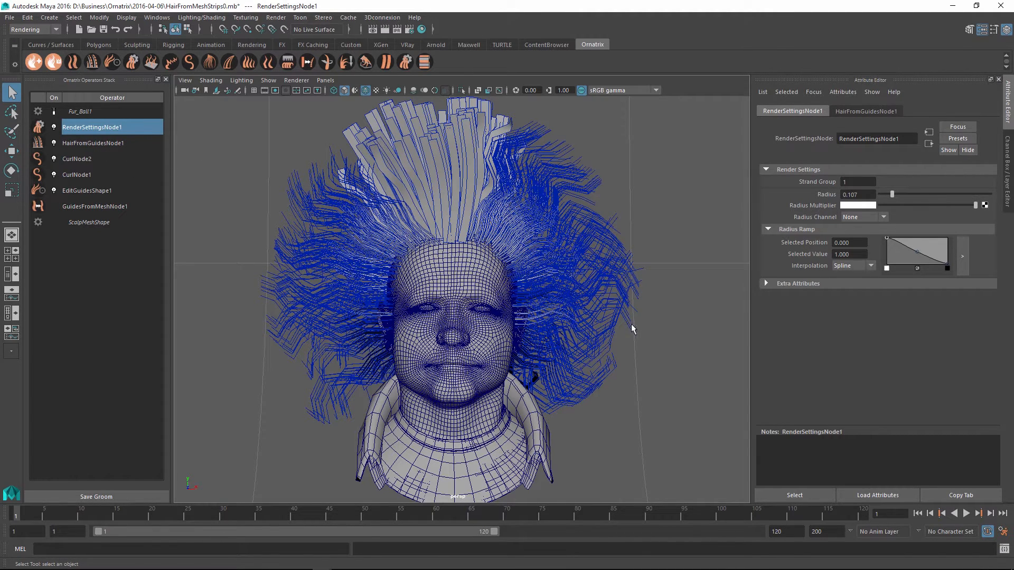
pyautogui.moveTo(515, 273)
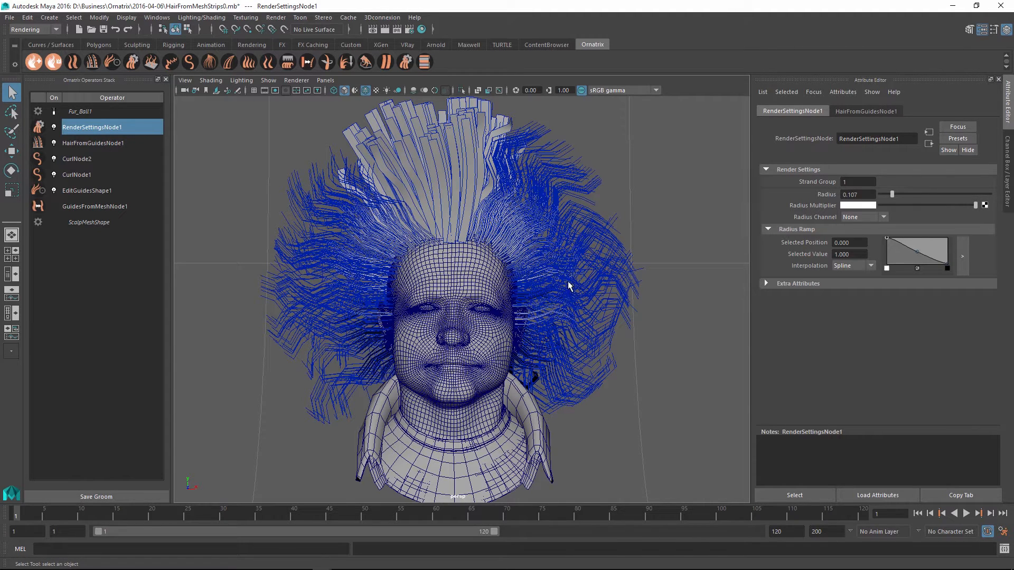
pyautogui.moveTo(557, 393)
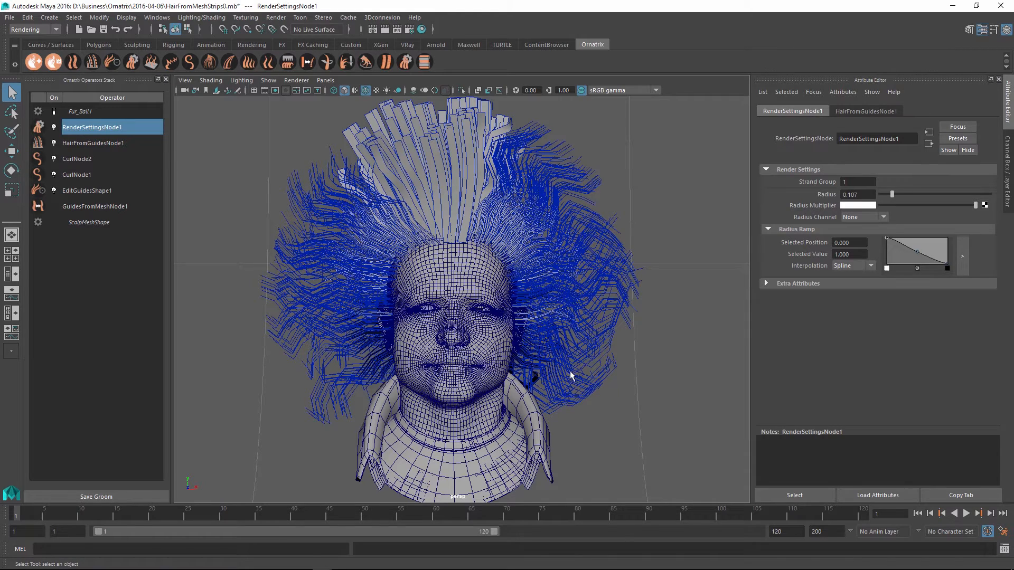
pyautogui.moveTo(492, 242)
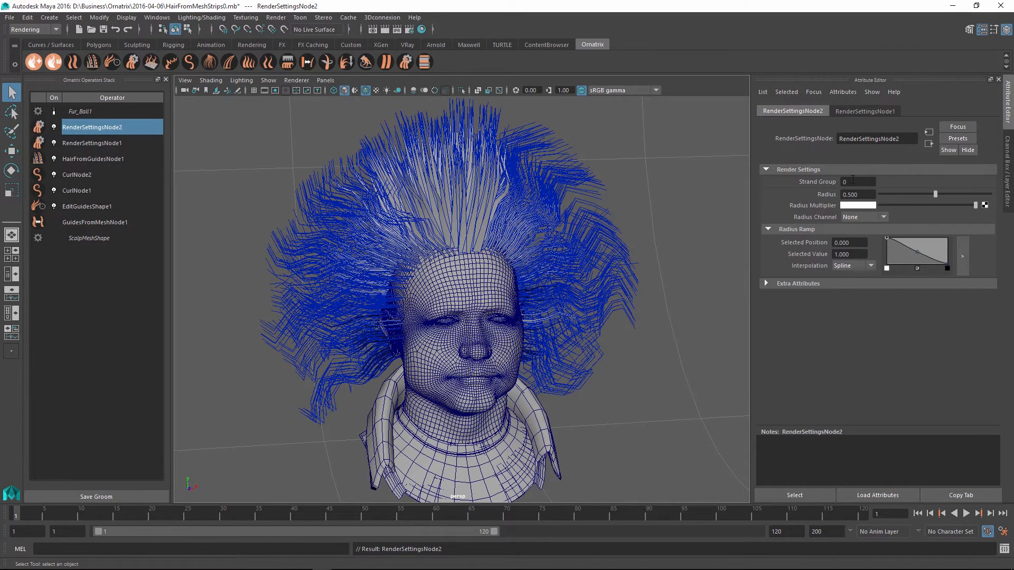
# Set Strand Group to 2 and shape the radius ramp into a wide plateau (~1.3) tapering at the tips
pyautogui.write('2')
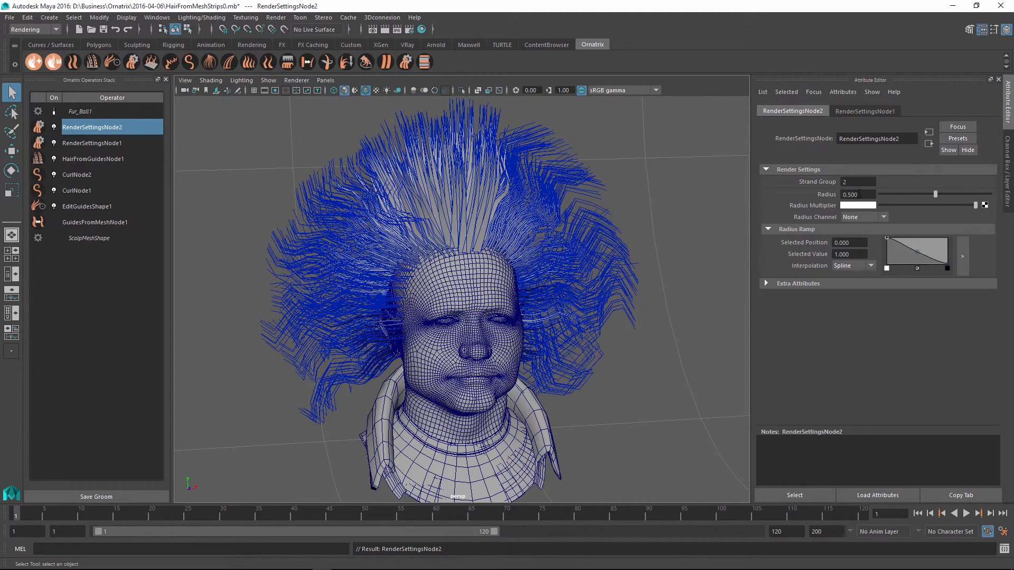
pyautogui.moveTo(934, 194); pyautogui.dragTo(971, 195)
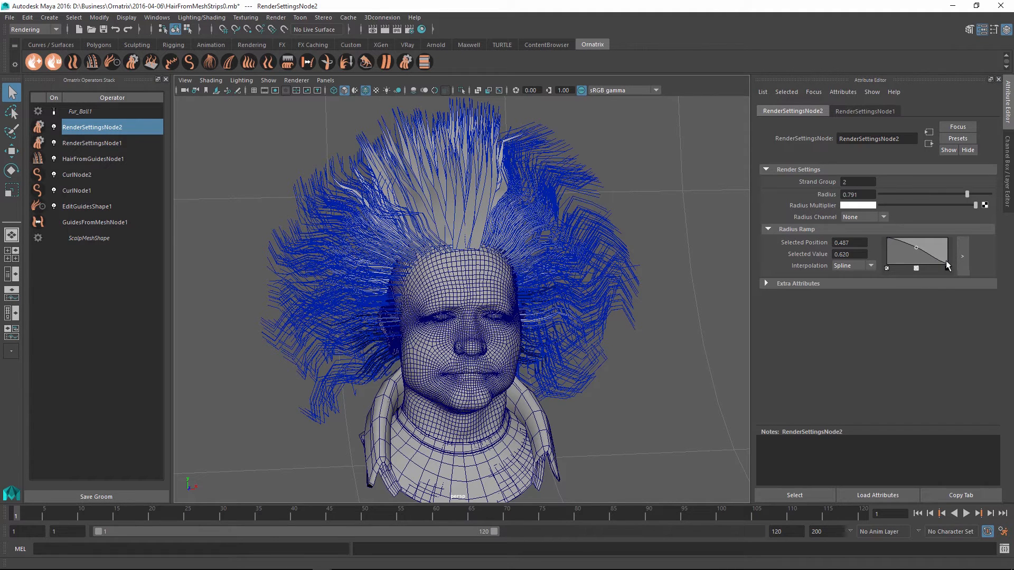
pyautogui.moveTo(932, 248); pyautogui.dragTo(945, 267)
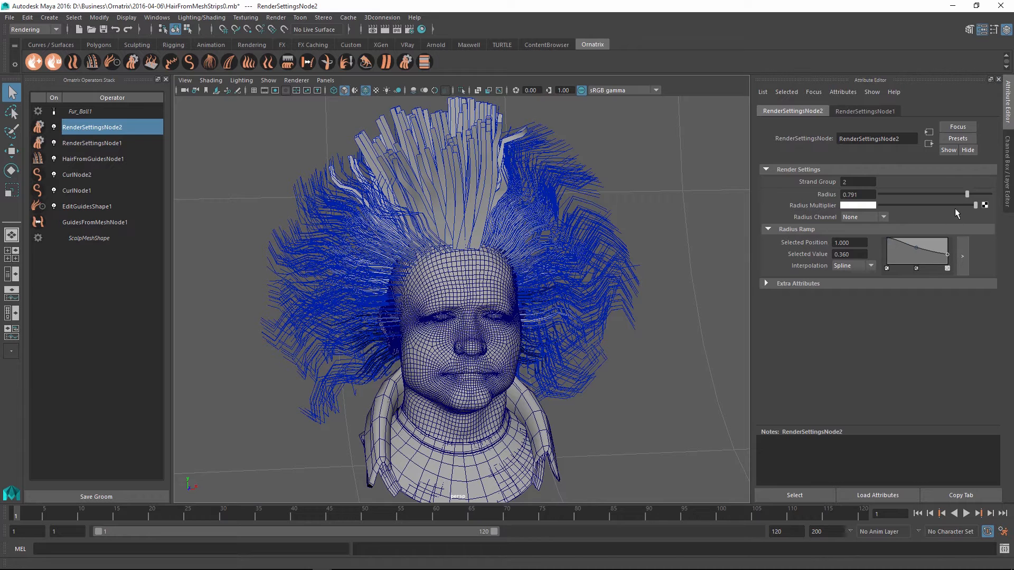
pyautogui.moveTo(967, 194); pyautogui.dragTo(980, 194)
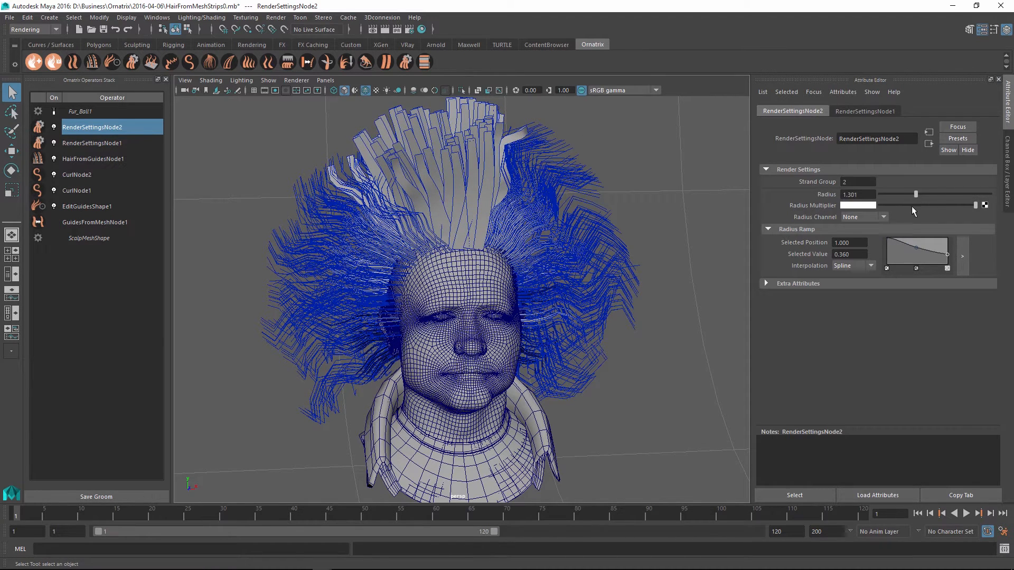
pyautogui.moveTo(938, 251); pyautogui.dragTo(916, 251)
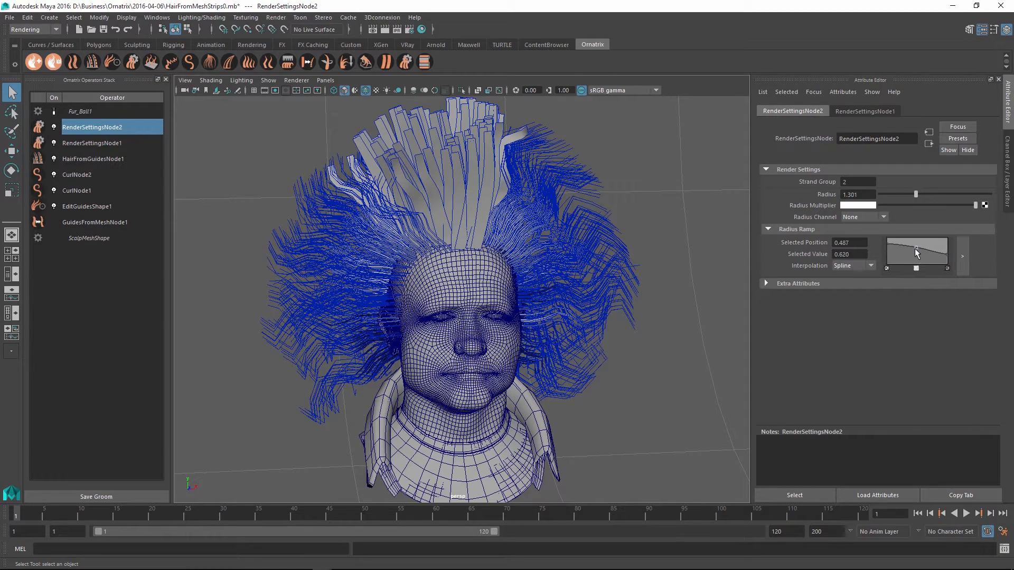
pyautogui.moveTo(914, 253); pyautogui.dragTo(944, 262)
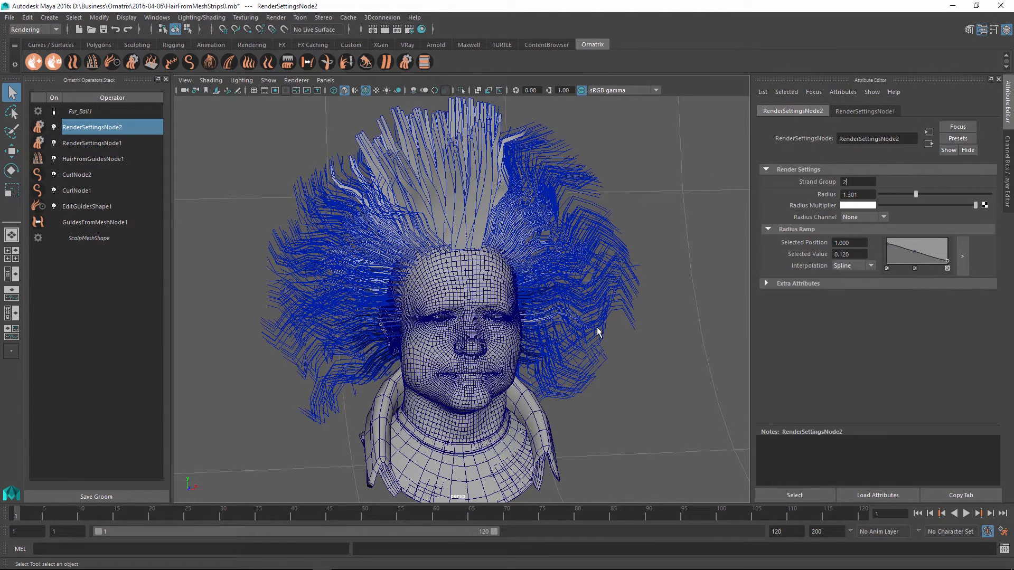
pyautogui.moveTo(606, 359)
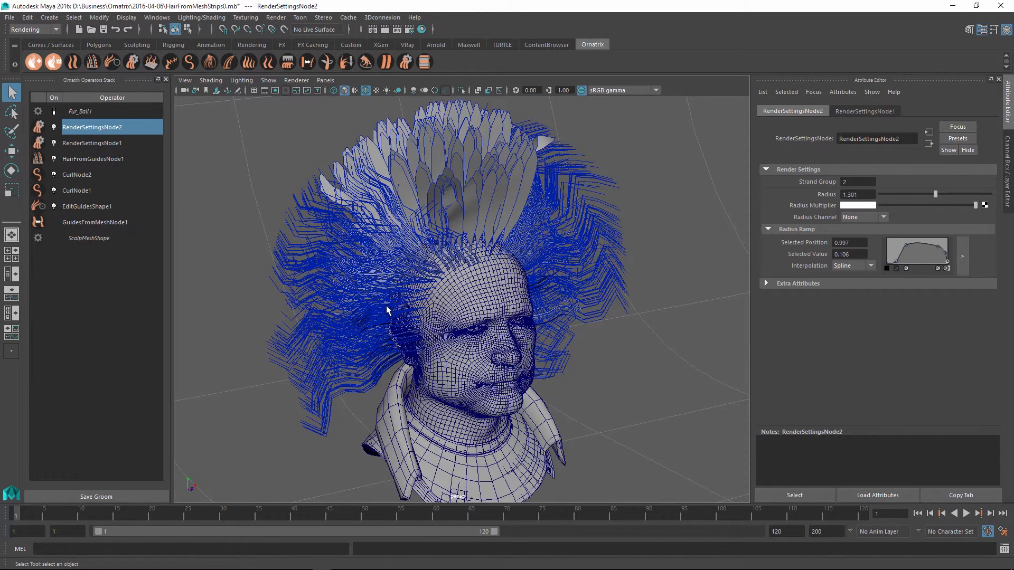
pyautogui.moveTo(101, 154)
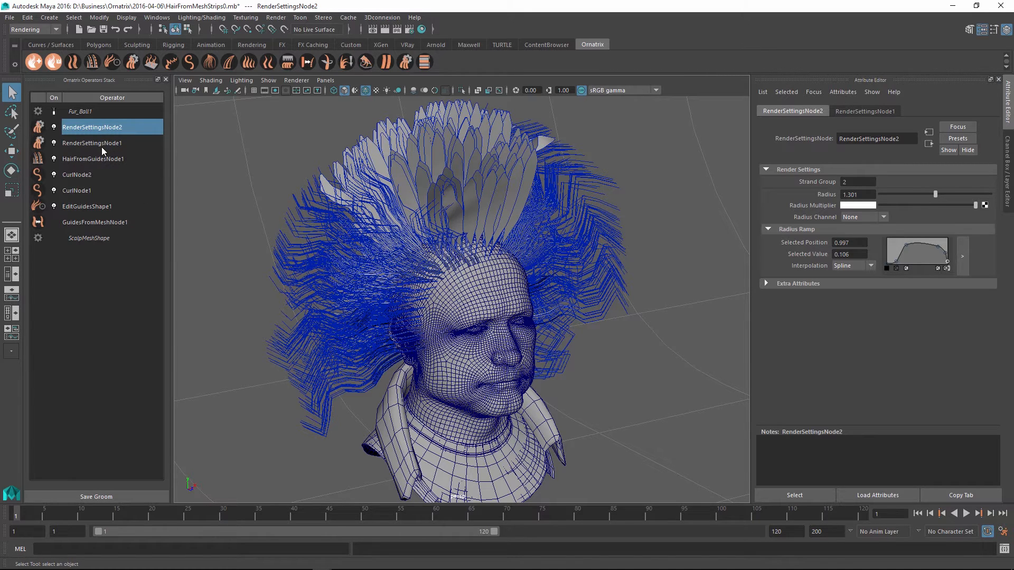
pyautogui.moveTo(126, 192)
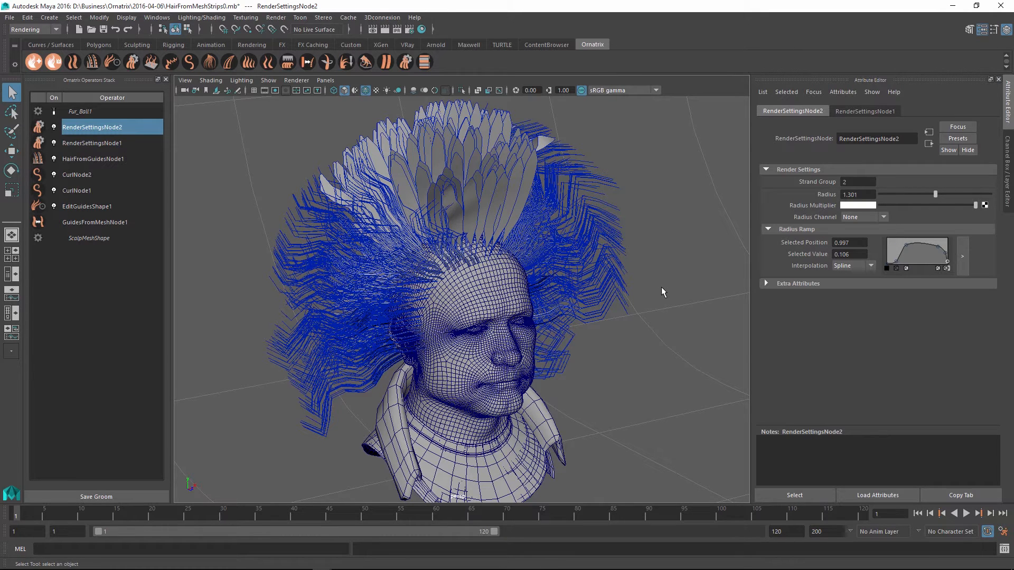
pyautogui.moveTo(378, 204)
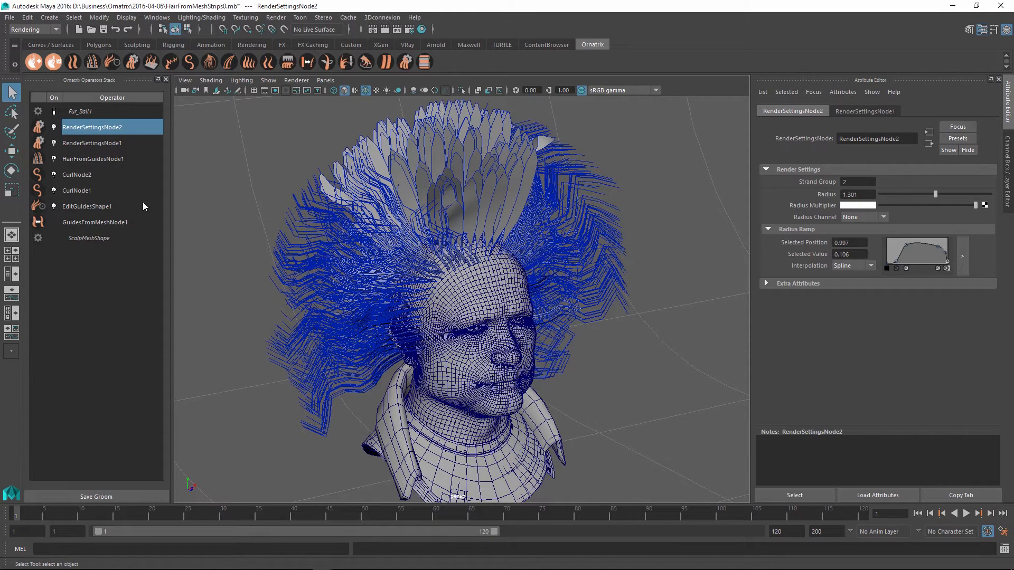
pyautogui.moveTo(526, 221)
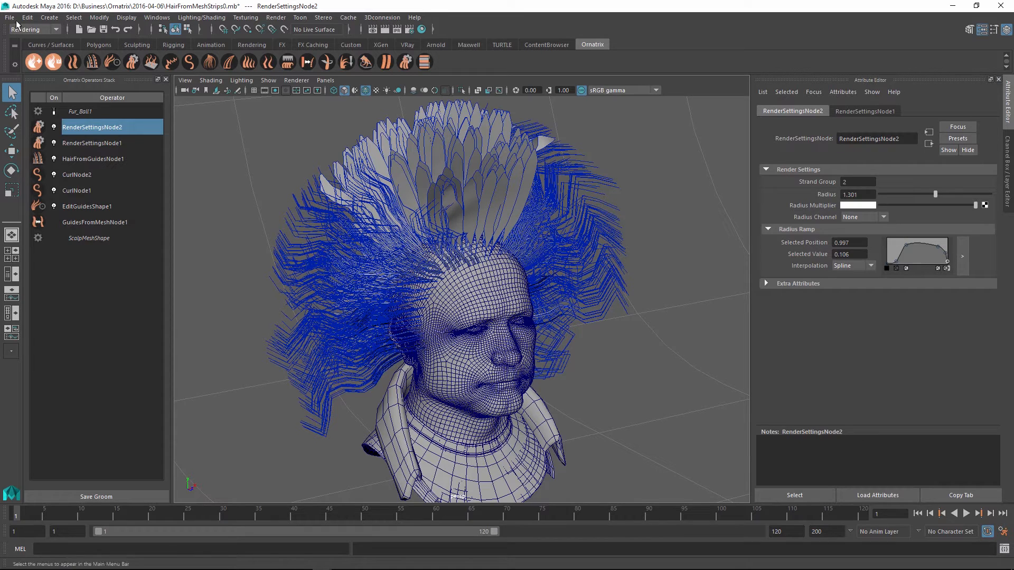
# Load the HairFromMeshStrips scene via File > Open Scene
pyautogui.click(8, 18)
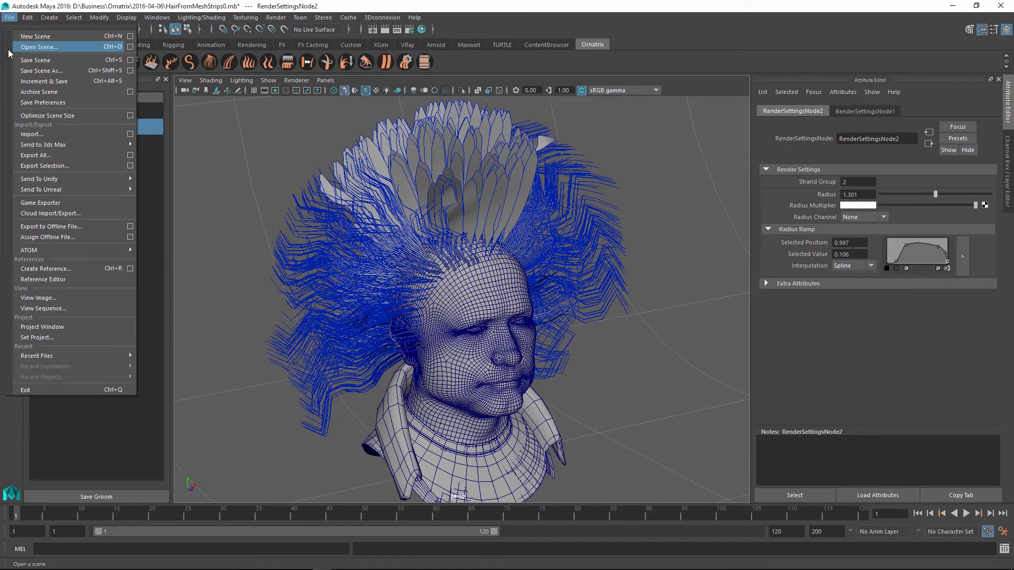
pyautogui.click(37, 54)
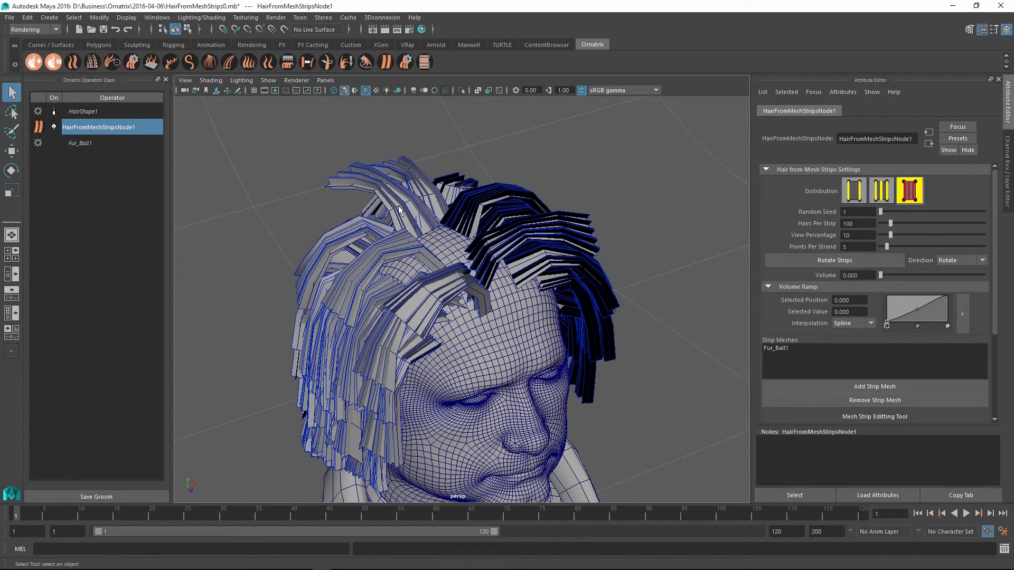
pyautogui.moveTo(424, 225)
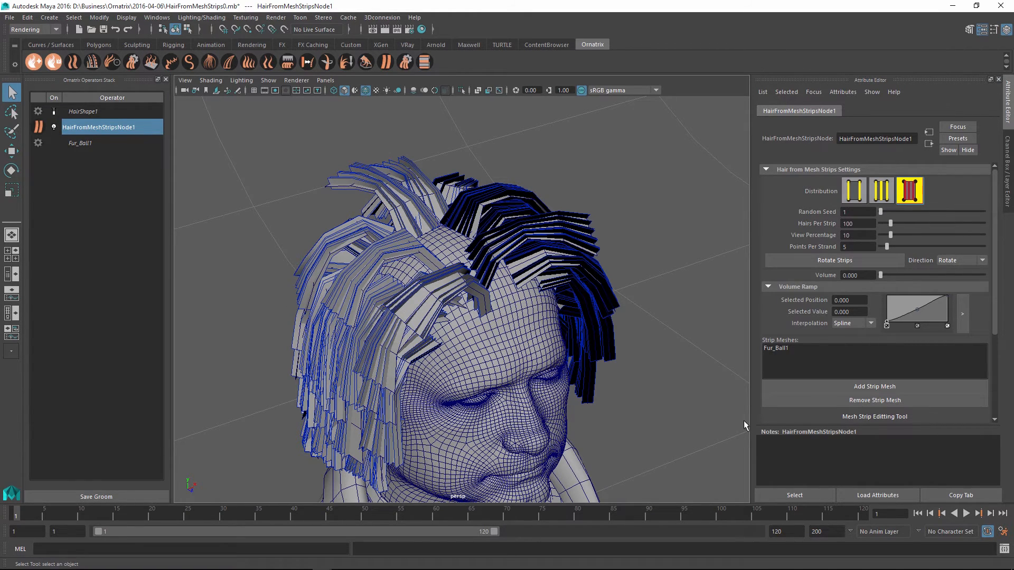
# Enable the Mesh Strip Editing Tool for the strips, then show RenderSettingsNode2's parameters
pyautogui.click(875, 416)
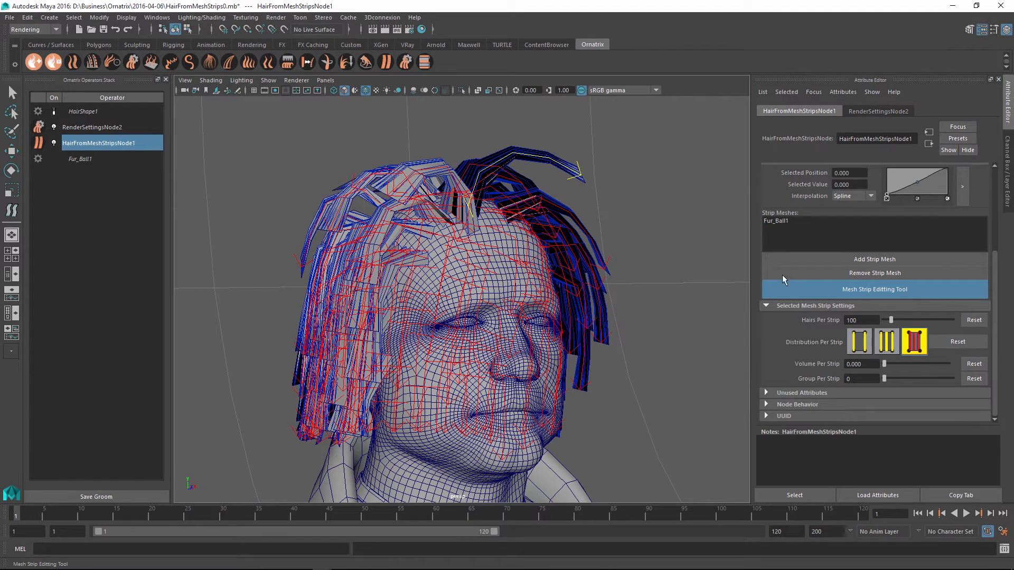
pyautogui.moveTo(779, 311)
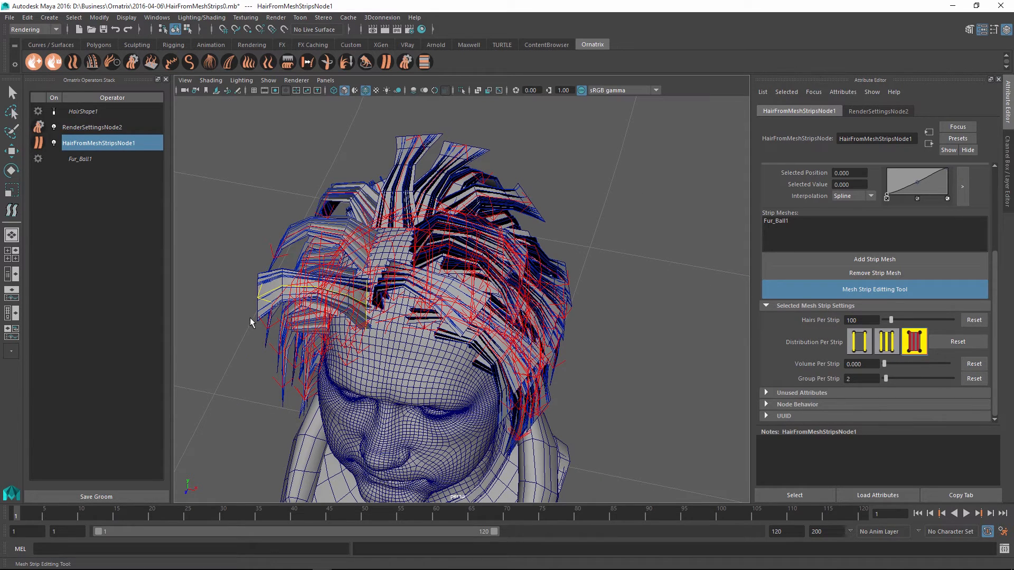
pyautogui.click(92, 127)
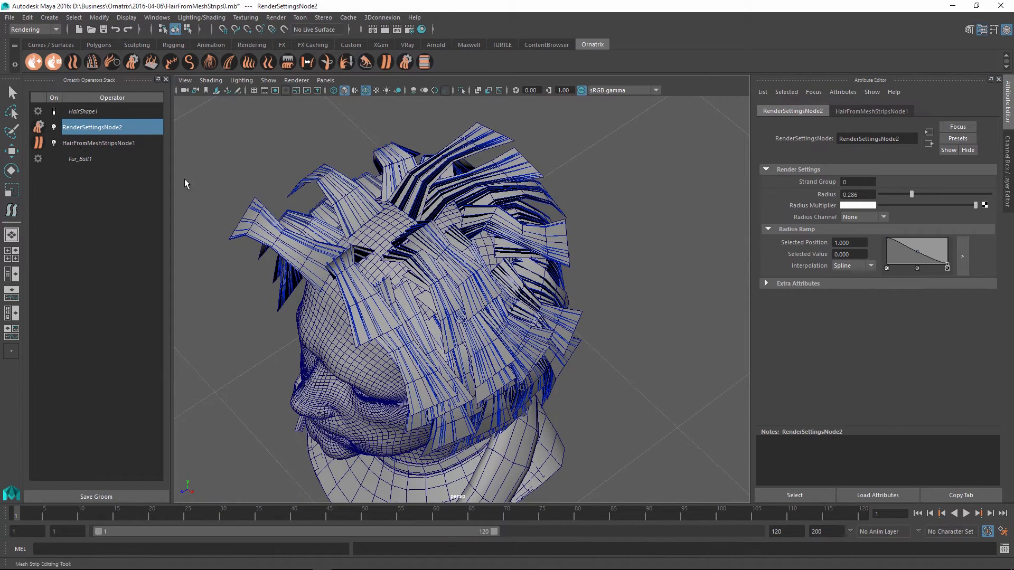
pyautogui.moveTo(229, 216)
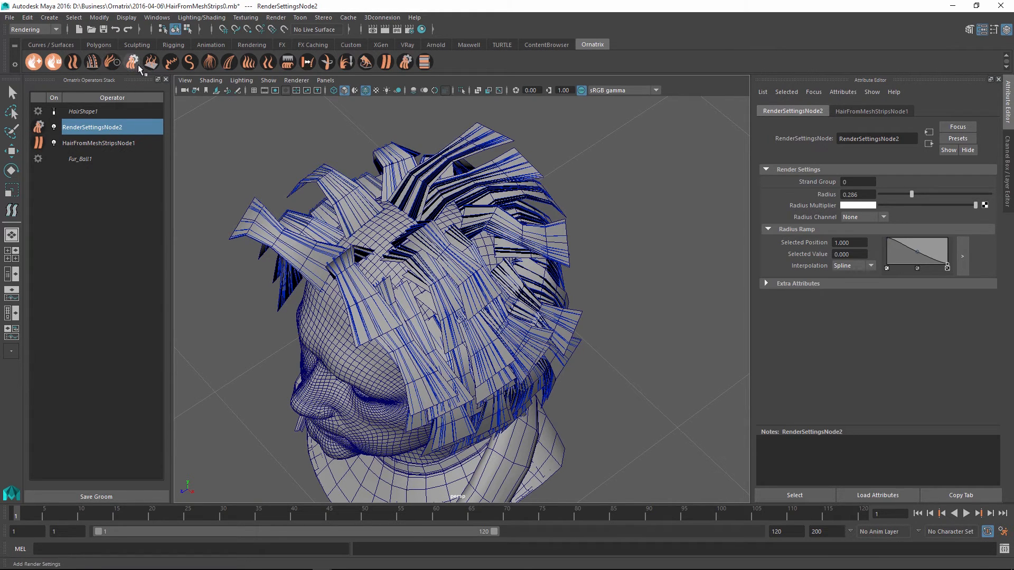
# Add render settings operators giving group 1 radius 0.757 and group 2 radius 0.68
pyautogui.click(132, 61)
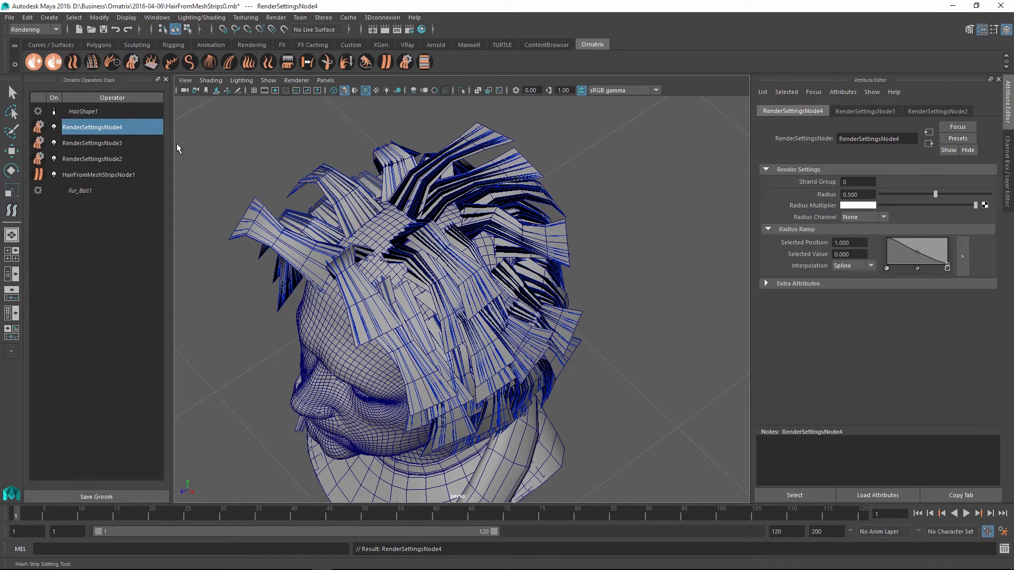
pyautogui.moveTo(92, 154)
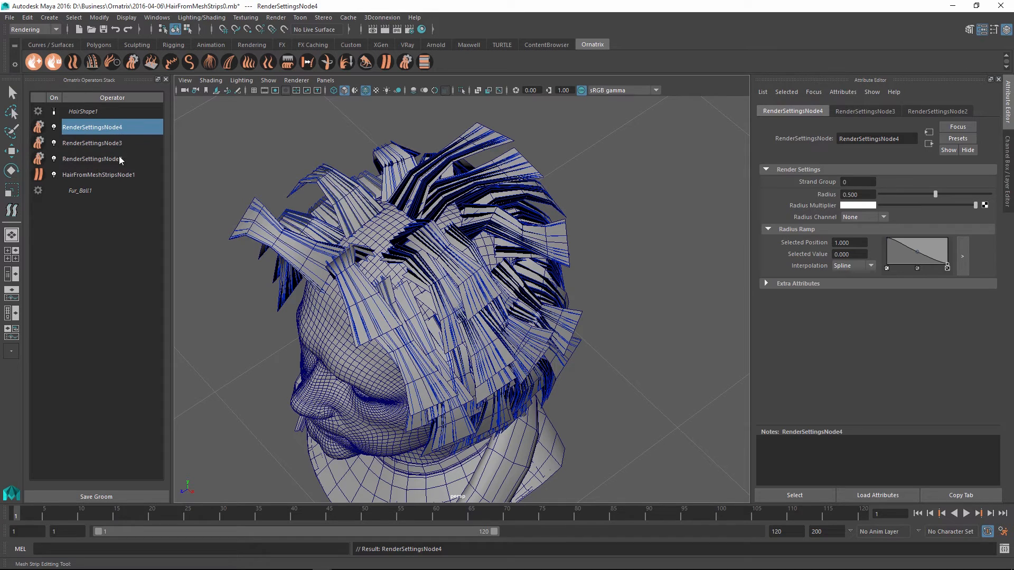
pyautogui.click(91, 159)
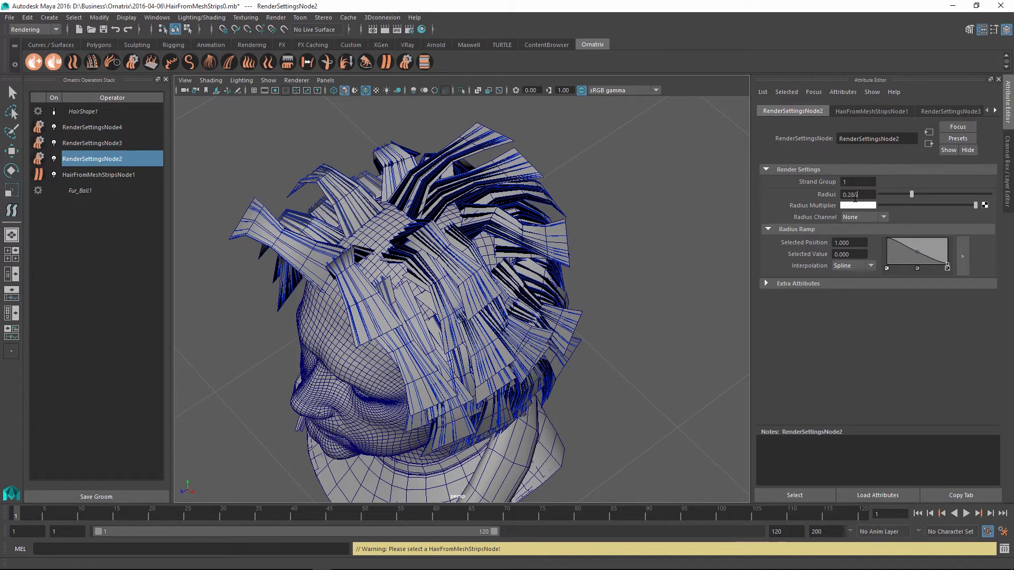
pyautogui.moveTo(912, 194); pyautogui.dragTo(986, 194)
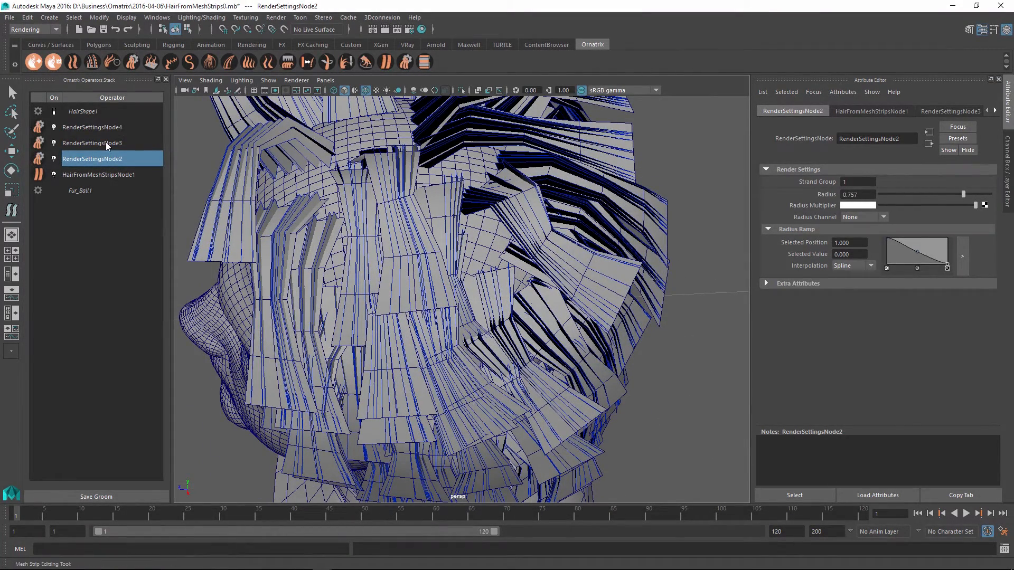
pyautogui.click(84, 143)
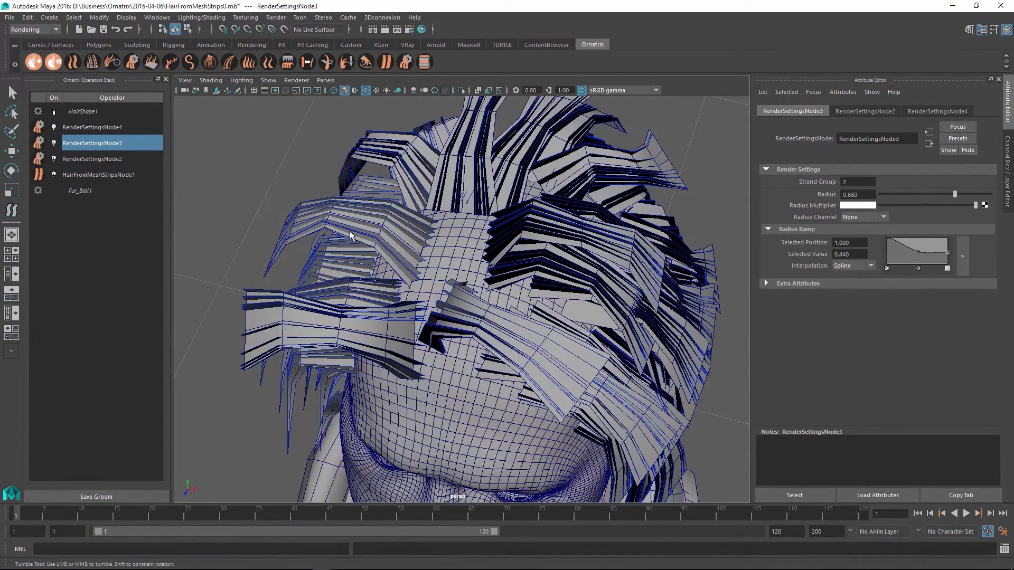
pyautogui.moveTo(350, 236); pyautogui.dragTo(364, 286)
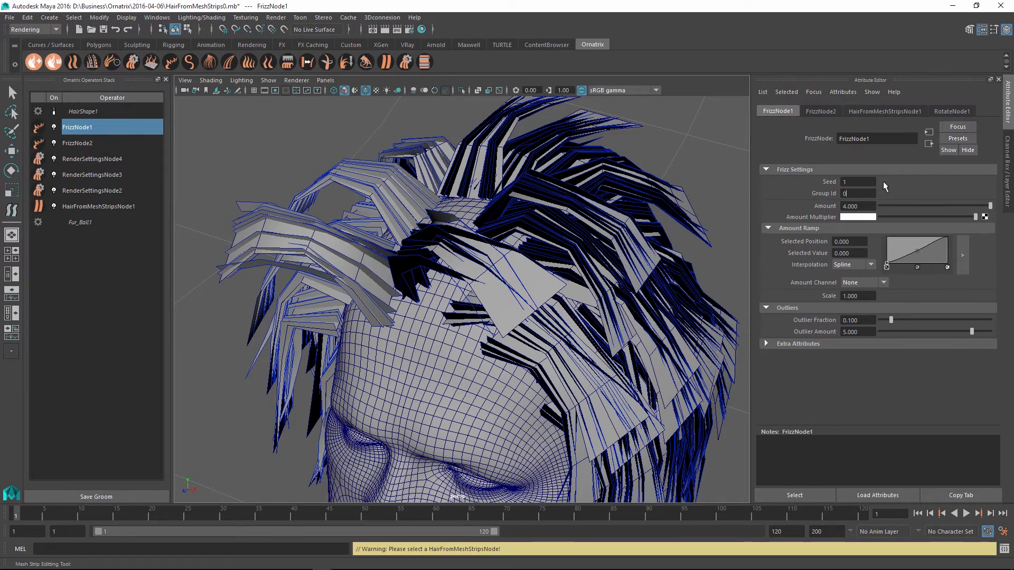
# Set FrizzNode1's amount to about 3.05 for group 0, then show the mesh strips hair operator
pyautogui.moveTo(989, 206); pyautogui.dragTo(892, 206)
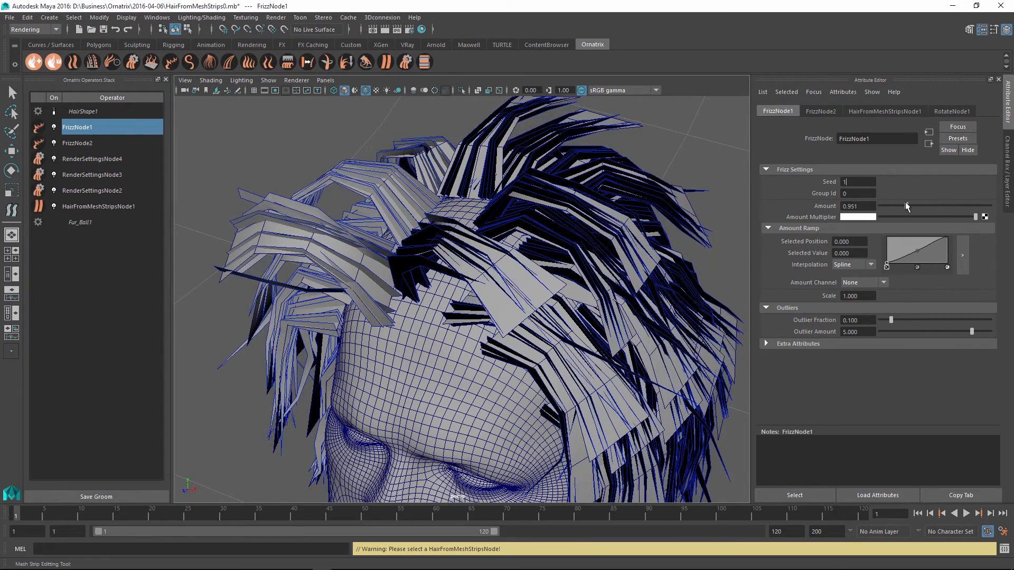
pyautogui.moveTo(905, 206); pyautogui.dragTo(963, 206)
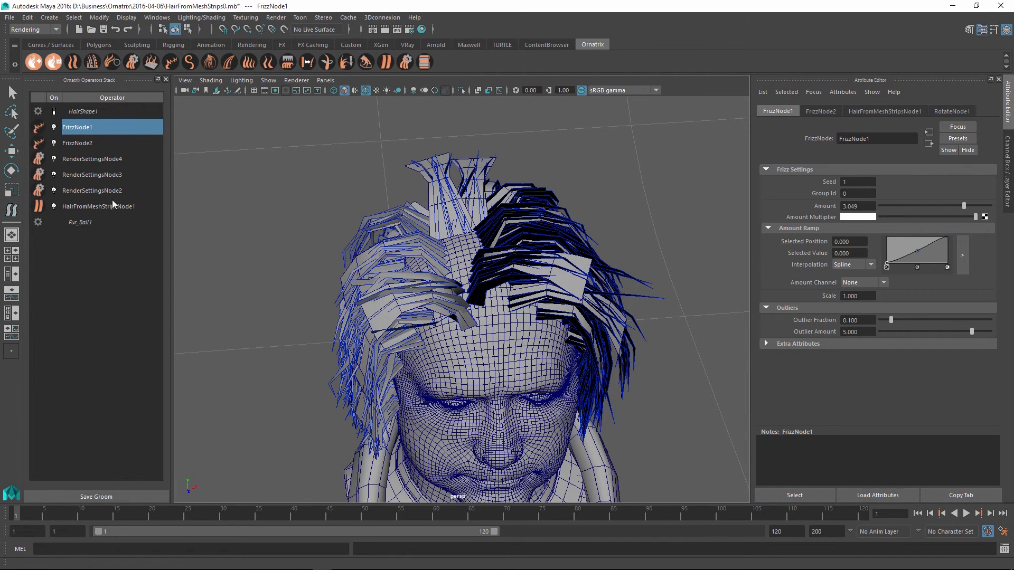
pyautogui.click(99, 206)
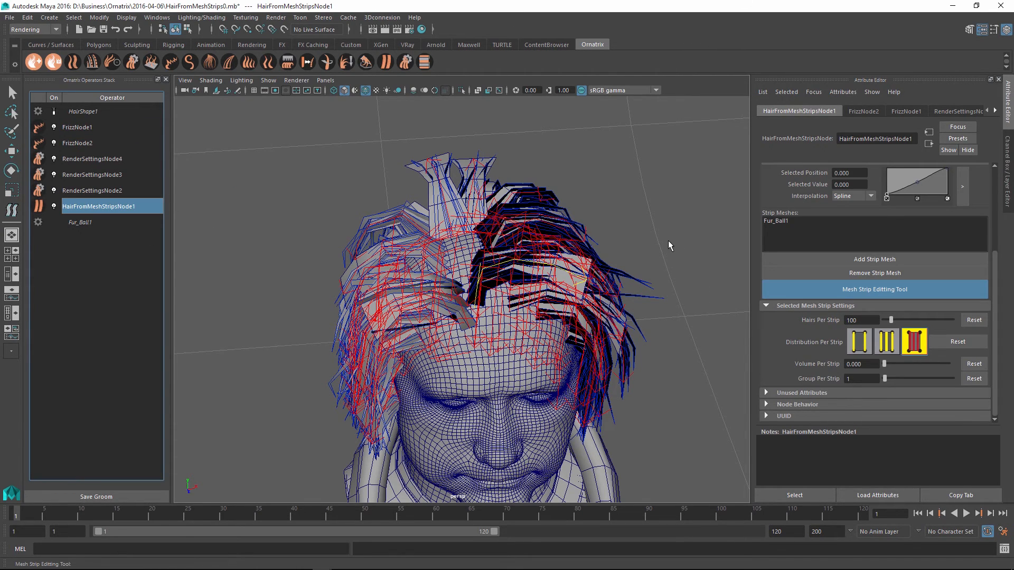
# Show RenderSettingsNode2 (group 1, radius ~0.76) and orbit to view the strips from another side
pyautogui.click(92, 190)
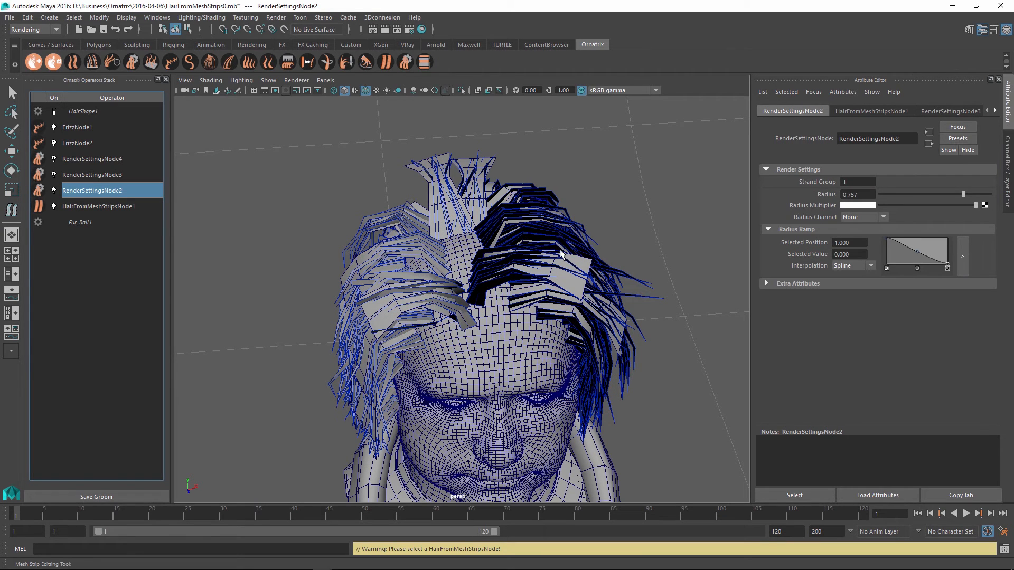
pyautogui.moveTo(517, 260)
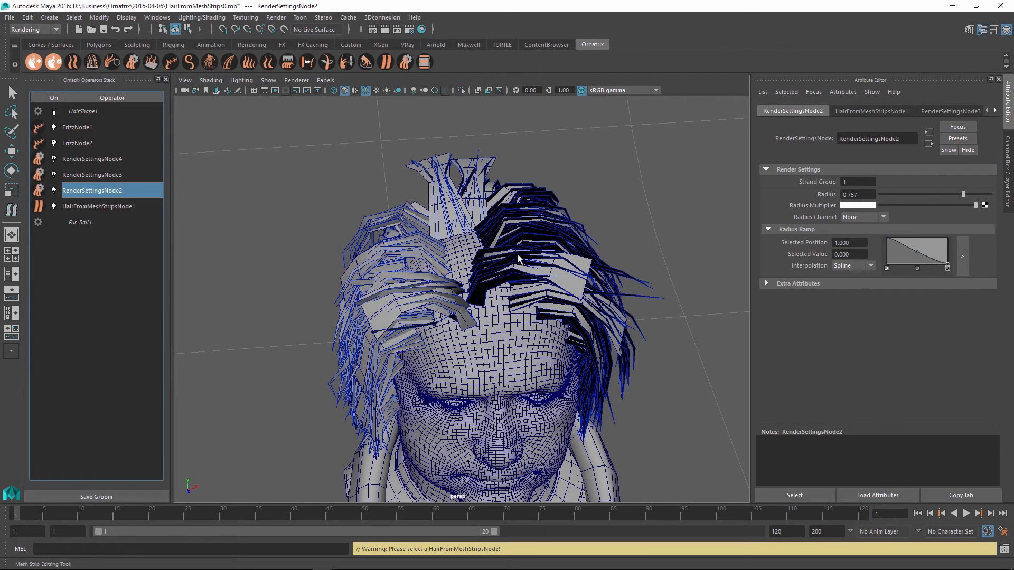
pyautogui.moveTo(517, 259); pyautogui.dragTo(526, 266)
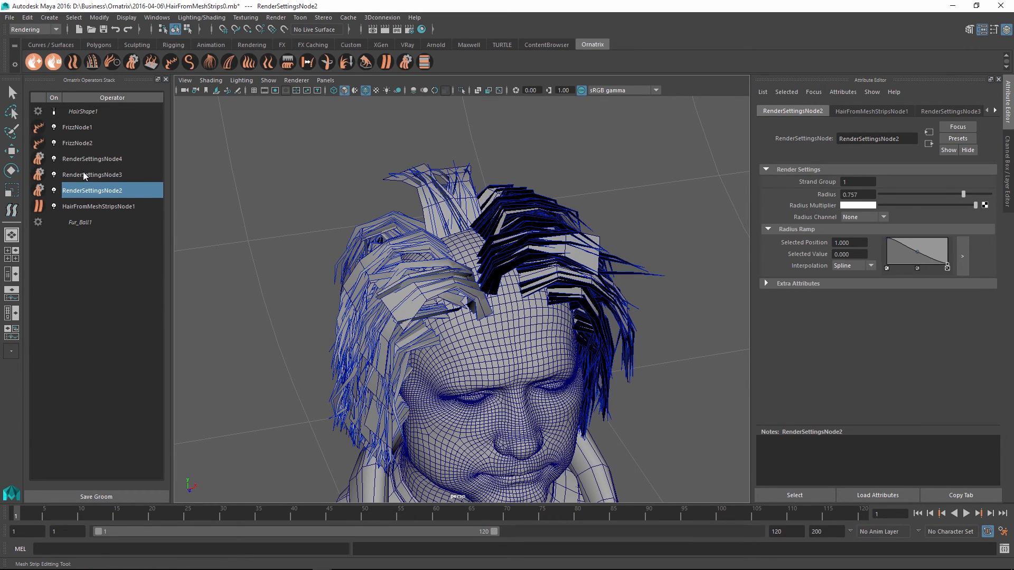
pyautogui.moveTo(93, 141)
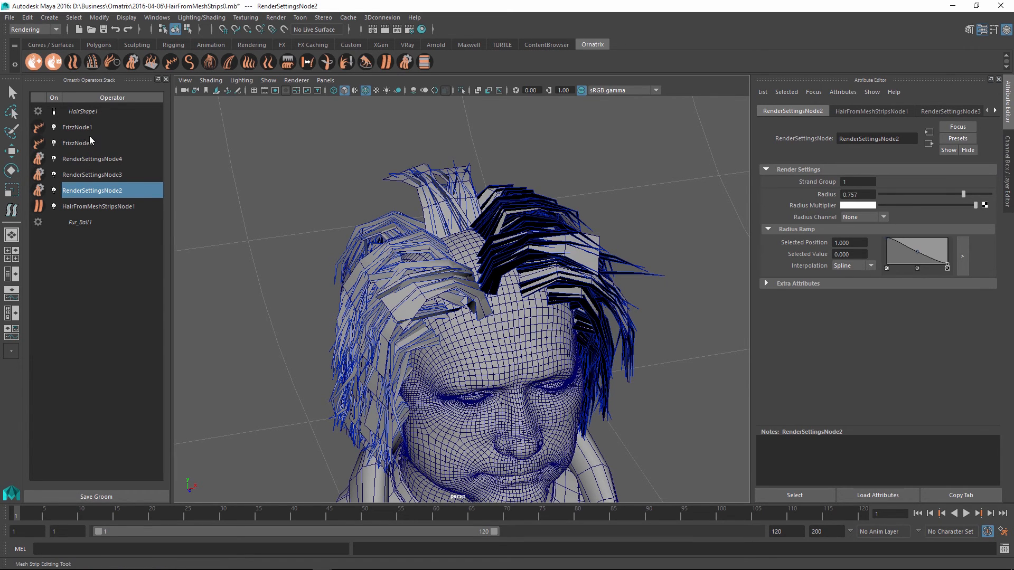
pyautogui.moveTo(101, 138)
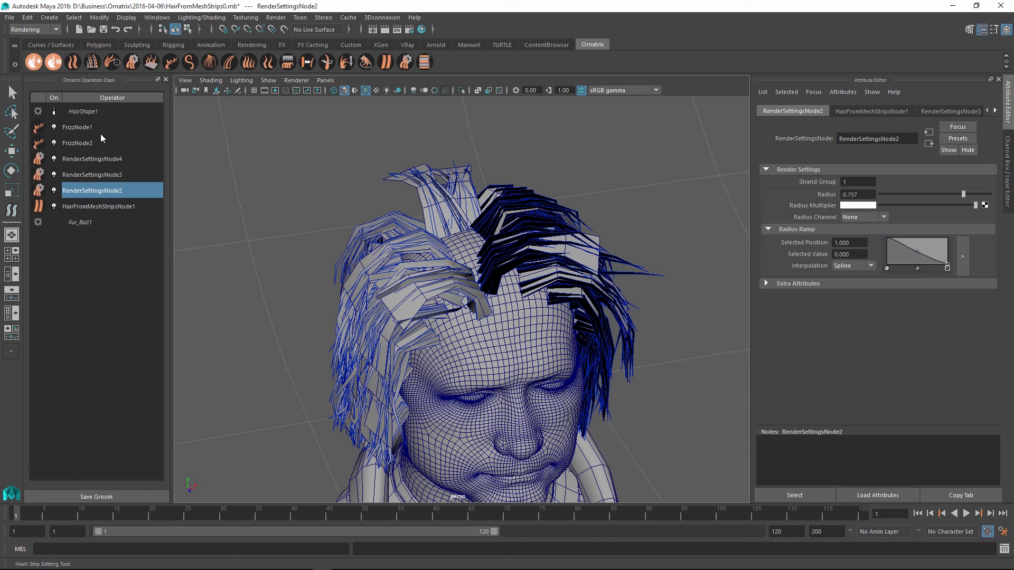
pyautogui.moveTo(114, 146)
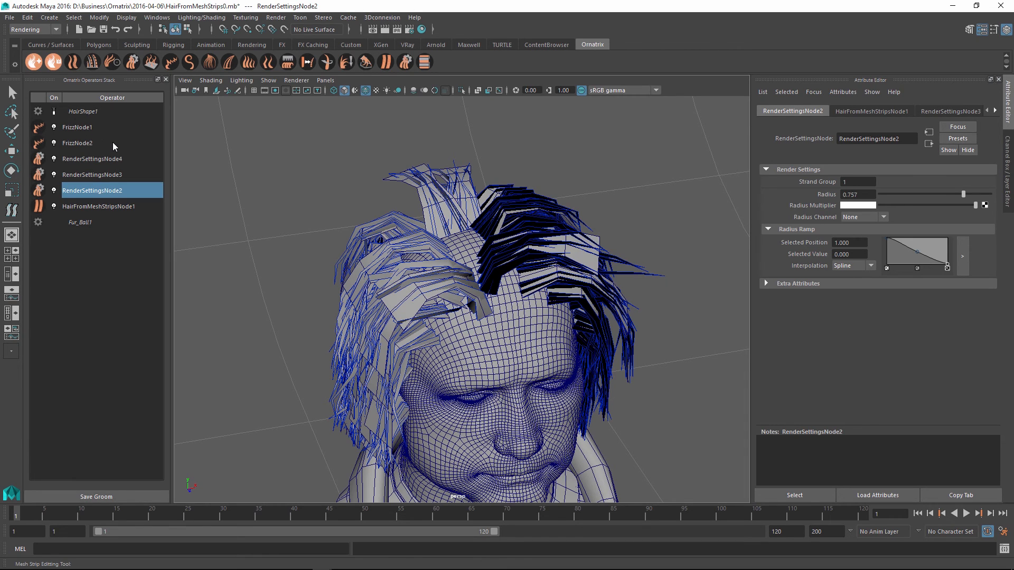